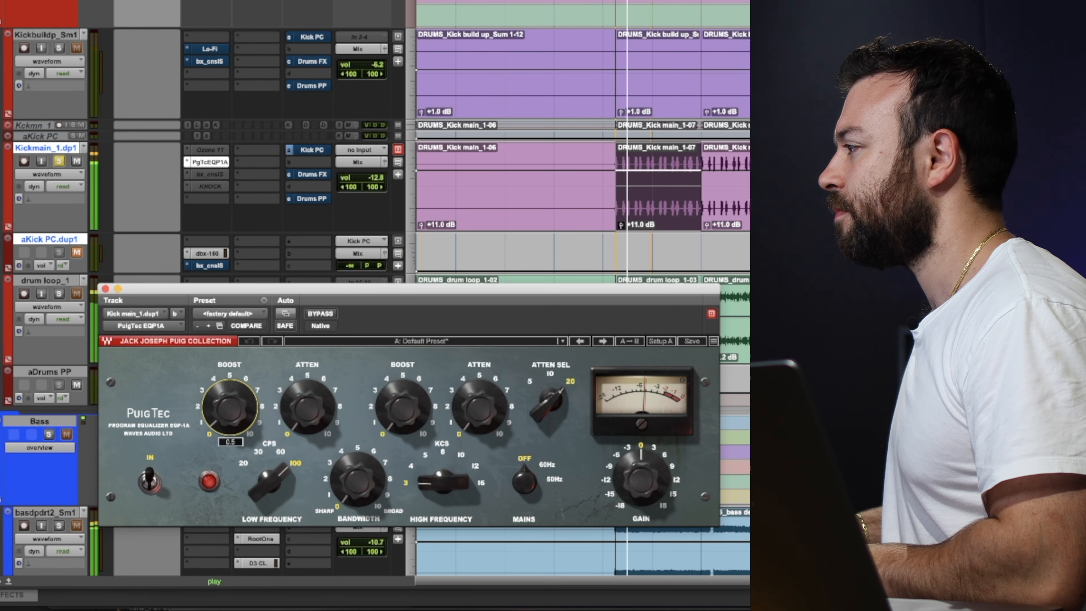
- Raise the PuigTec Low Boost at 100 Hz and fine-tune the boost amount on the kick
{"action": "left_click_drag", "start_coordinate": [230, 408], "coordinate": [239, 388]}
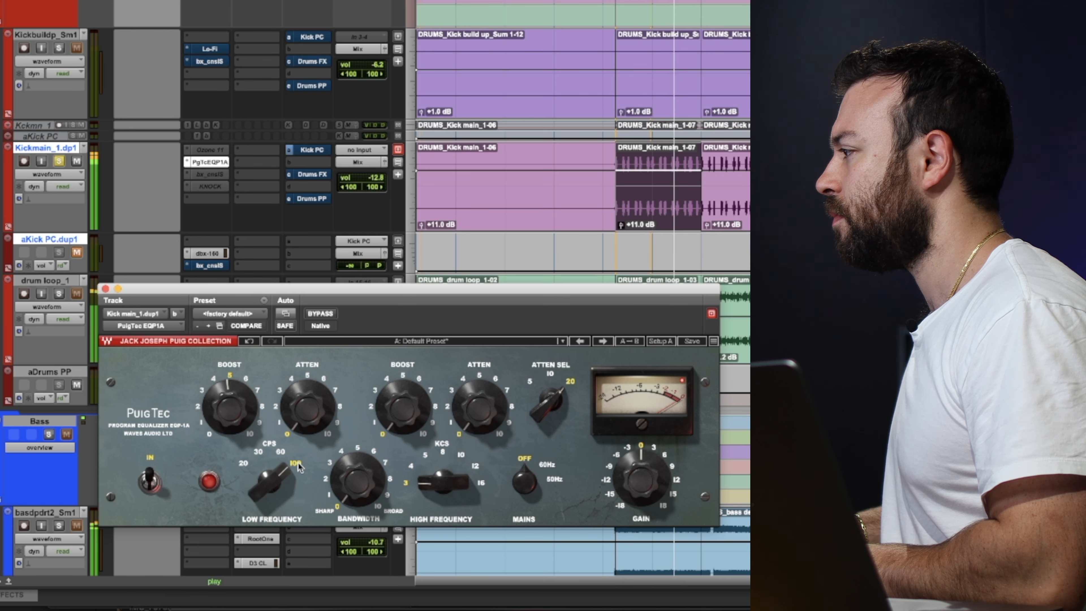
{"action": "left_click", "coordinate": [229, 405]}
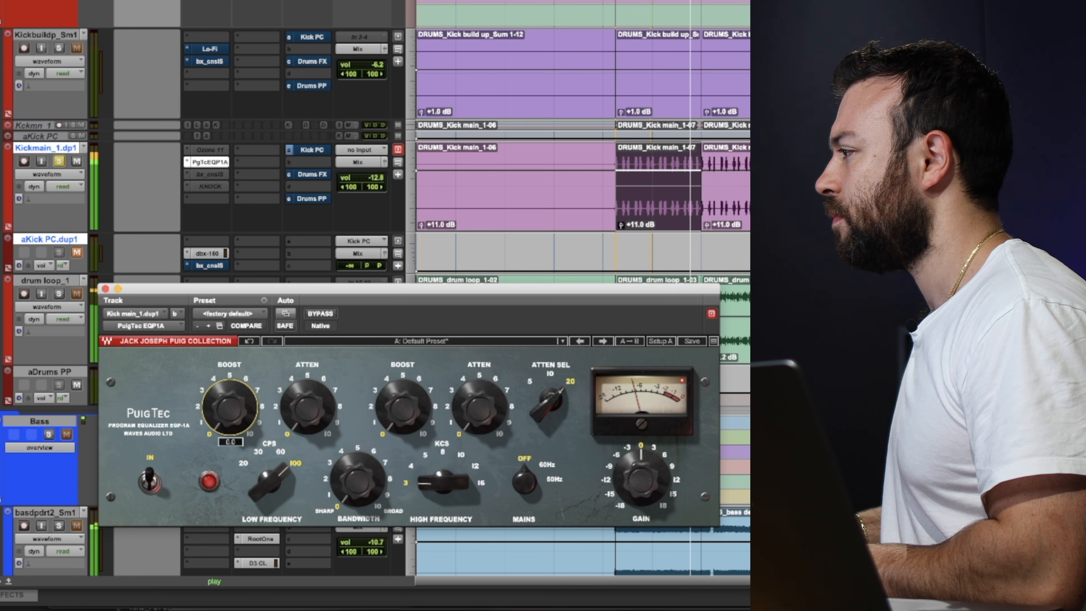
{"action": "left_click_drag", "start_coordinate": [231, 409], "coordinate": [221, 388]}
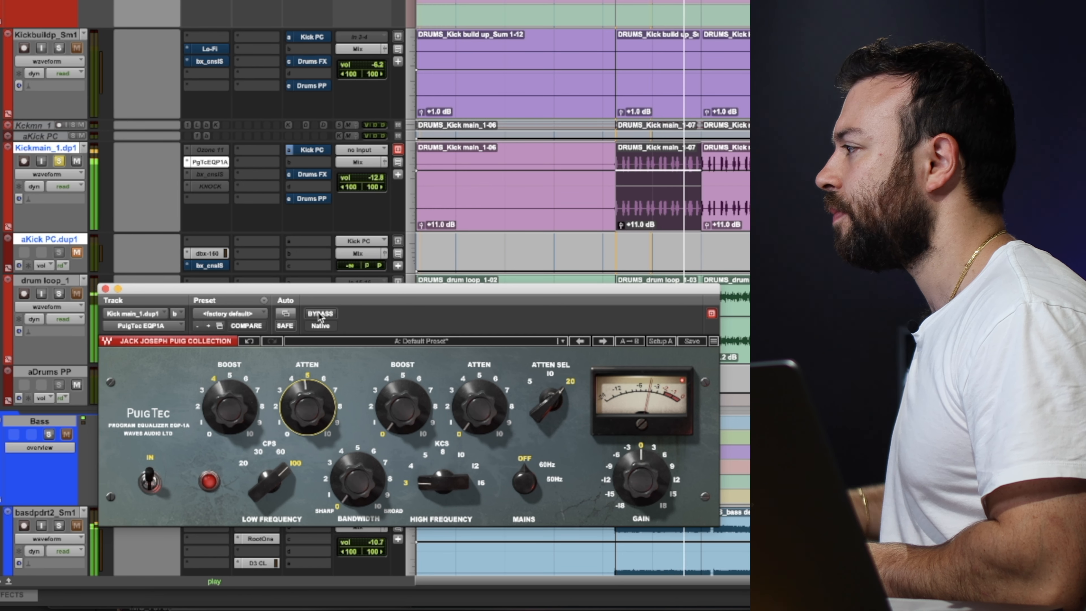
- Bypass to compare, then adjust Low Atten and move the low band down to 60 Hz
{"action": "left_click", "coordinate": [320, 312]}
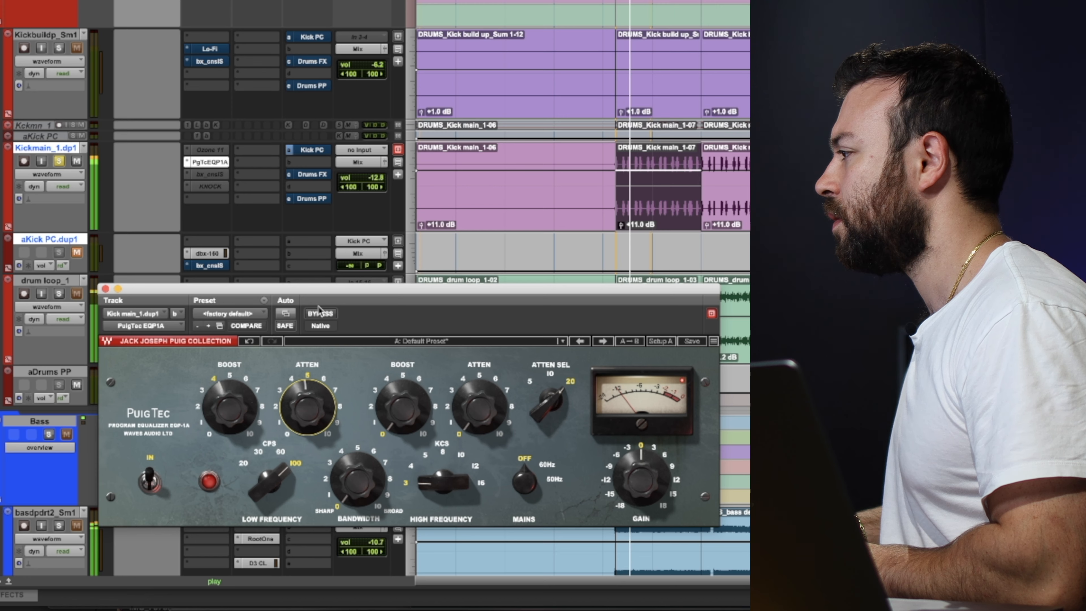
{"action": "left_click_drag", "start_coordinate": [277, 464], "coordinate": [267, 484]}
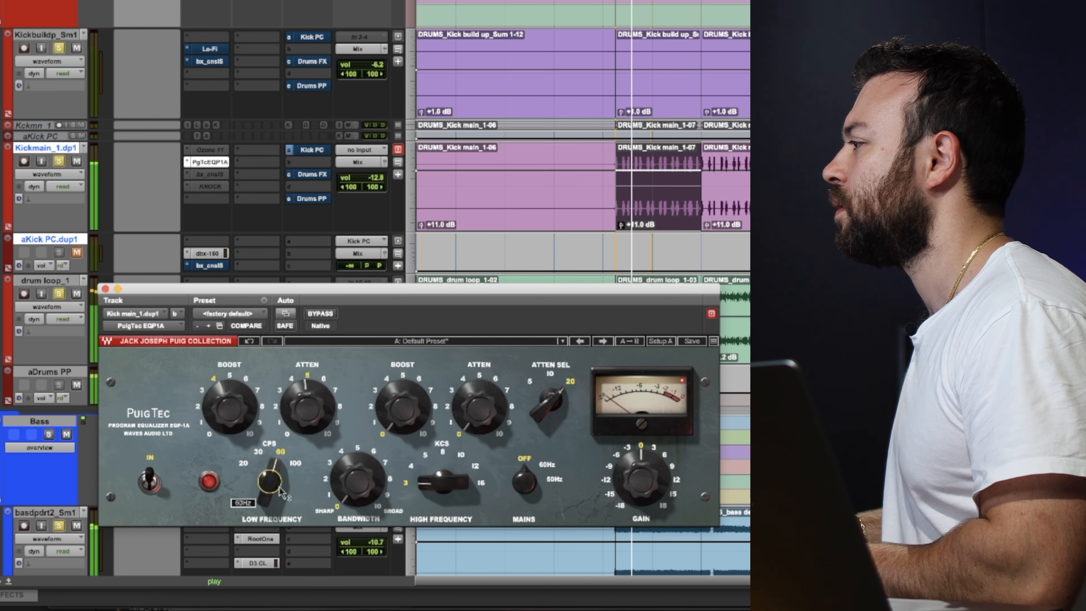
{"action": "left_click_drag", "start_coordinate": [266, 481], "coordinate": [287, 460]}
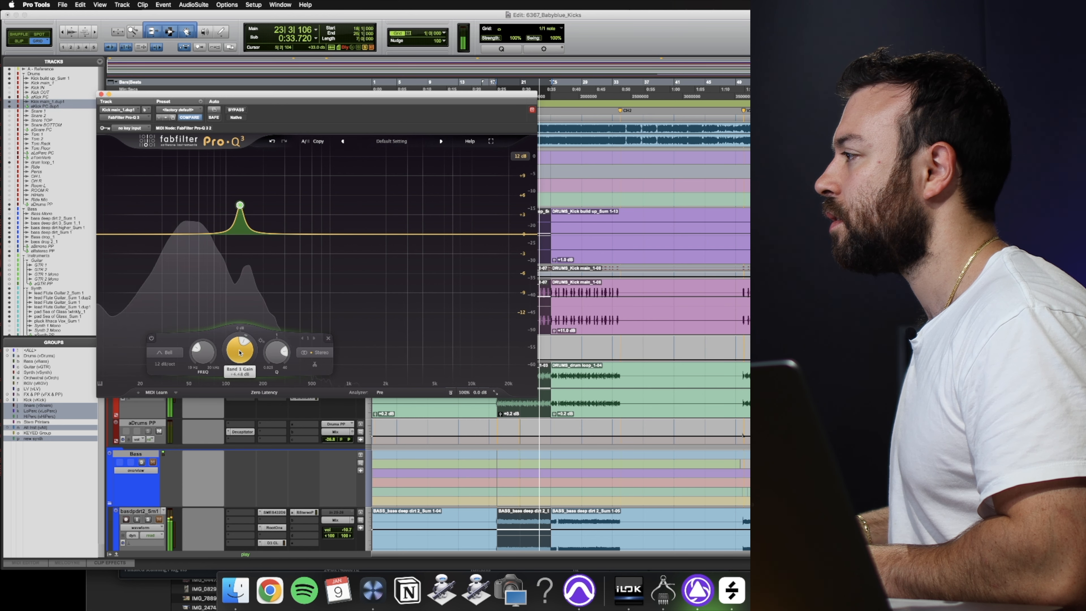
- Raise the Pro-Q 3 boost band's gain, then bypass the EQ to compare with the dry kick
{"action": "left_click_drag", "start_coordinate": [238, 350], "coordinate": [243, 346]}
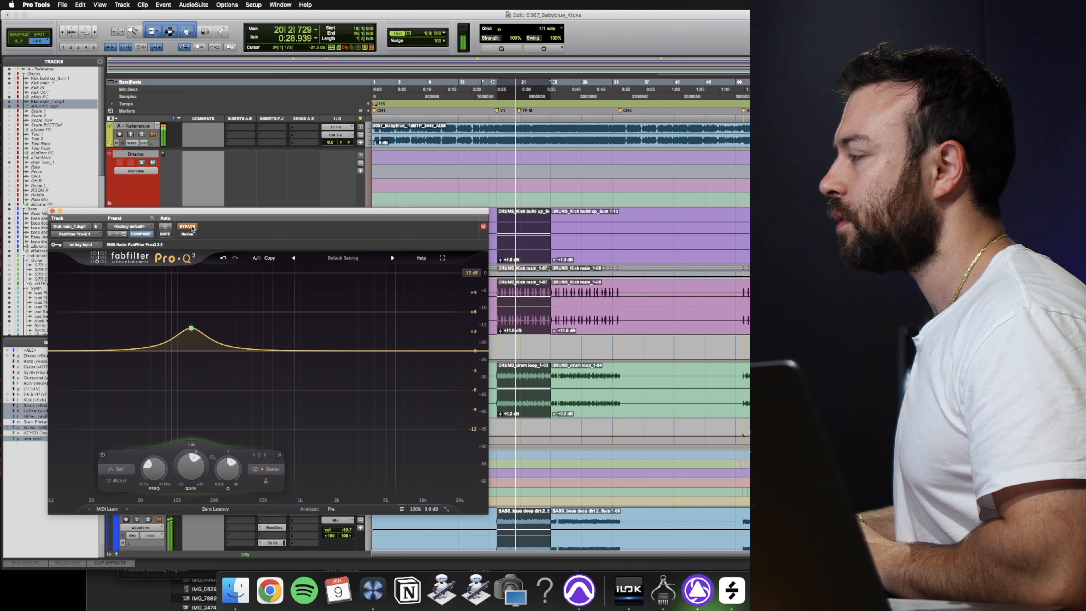
{"action": "left_click", "coordinate": [186, 226]}
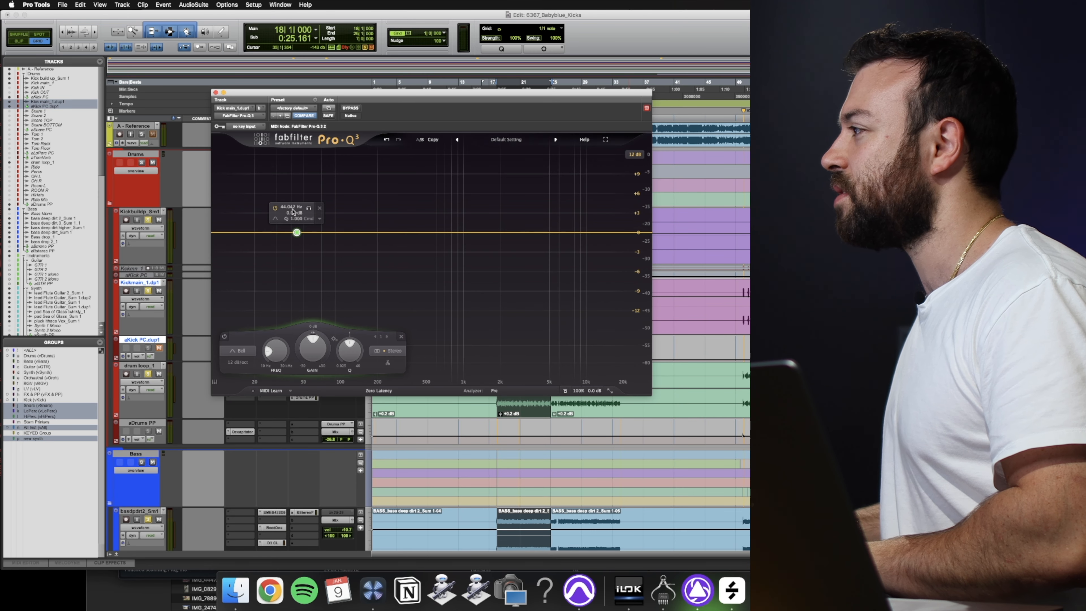
- Add a band near 53 Hz, cut it into a deep narrow notch and toggle bypass to hear it
{"action": "left_click", "coordinate": [288, 208]}
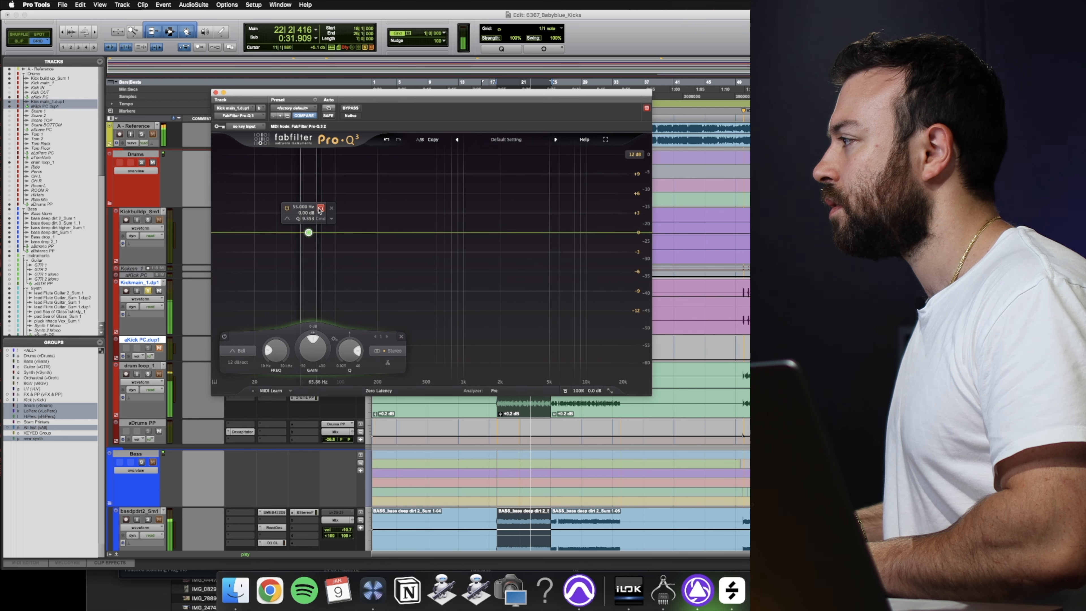
{"action": "left_click_drag", "start_coordinate": [308, 231], "coordinate": [305, 232]}
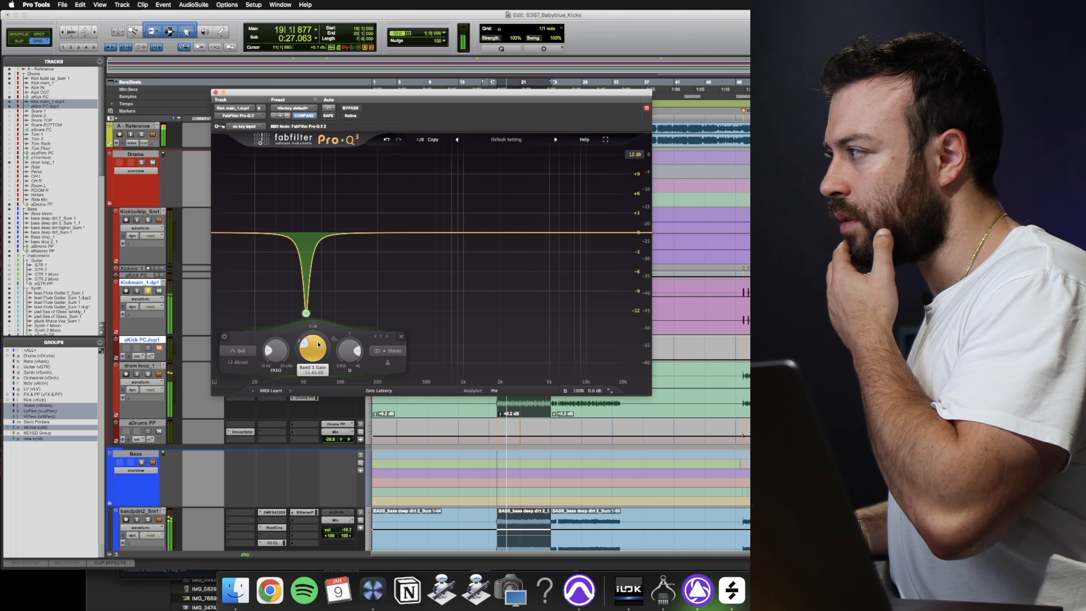
{"action": "left_click_drag", "start_coordinate": [305, 313], "coordinate": [305, 270]}
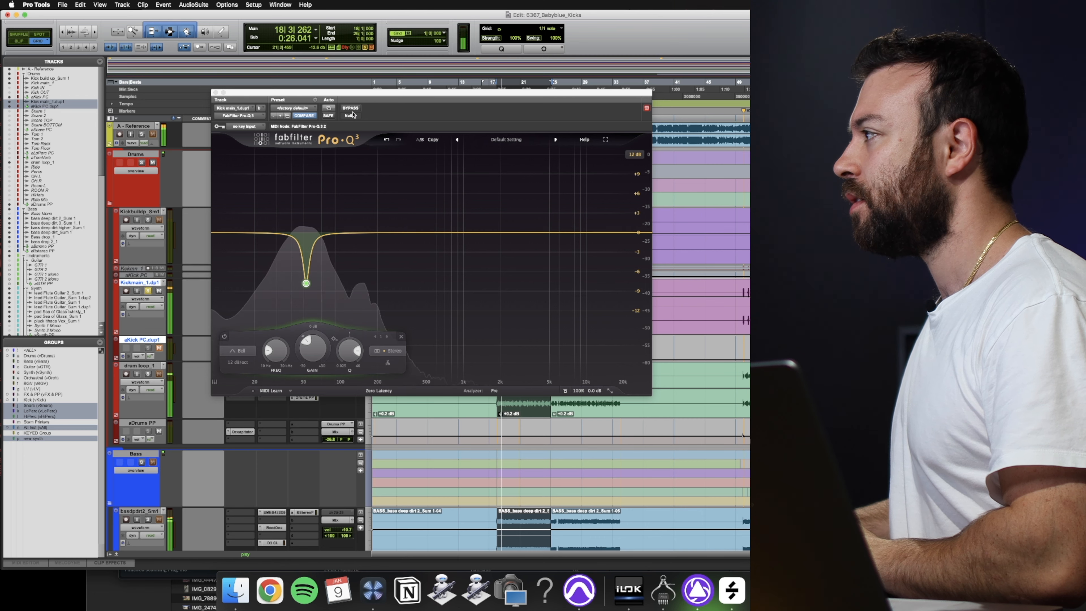
{"action": "left_click", "coordinate": [349, 109]}
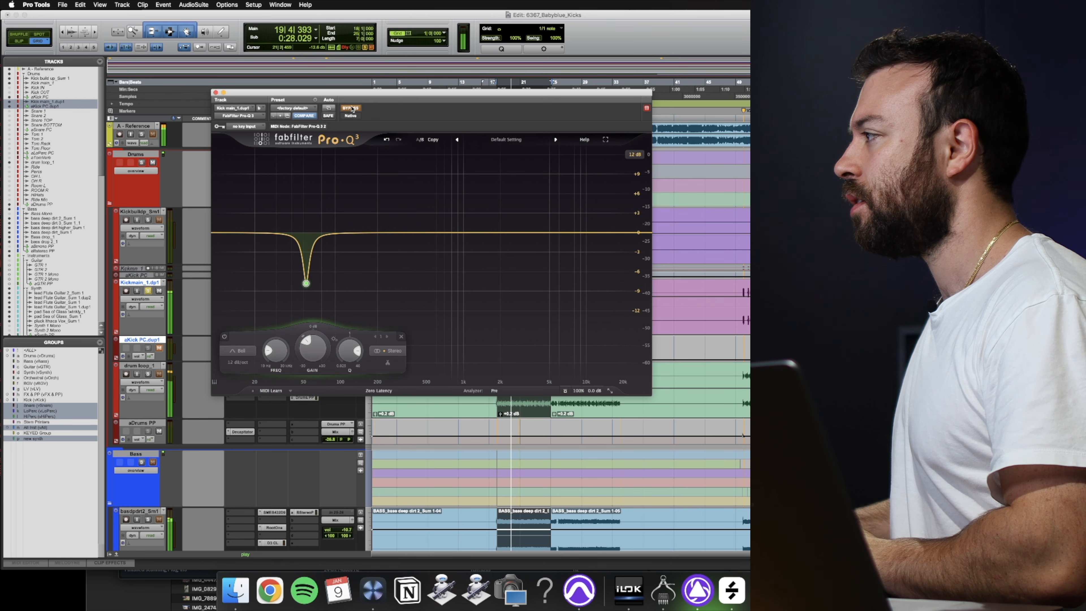
{"action": "left_click", "coordinate": [349, 108]}
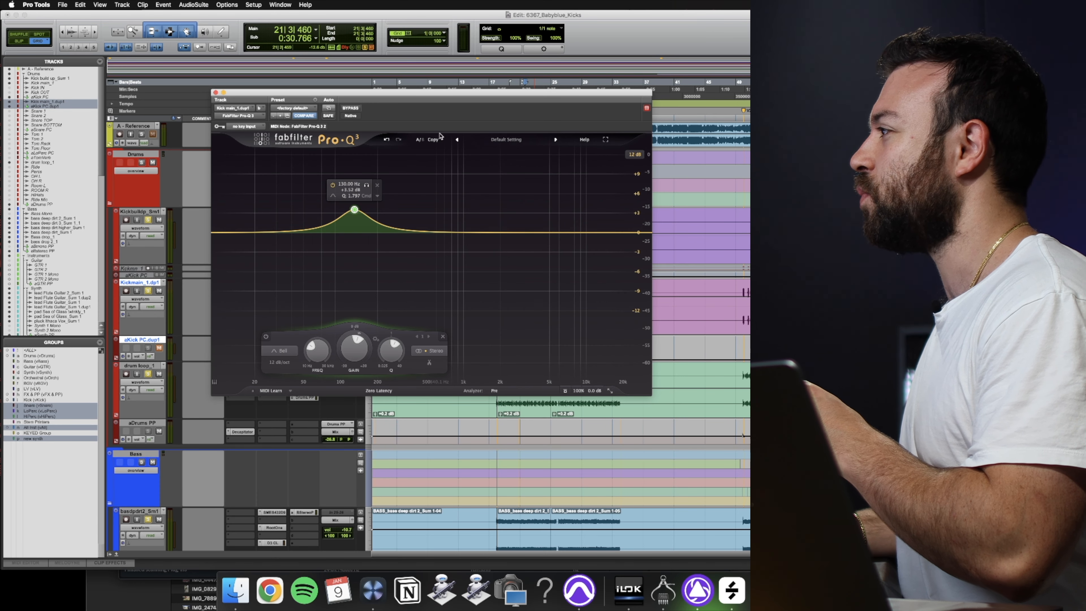
- Tweak the low notch and add a boost band around 130 Hz, moving the EQ window aside
{"action": "left_click_drag", "start_coordinate": [353, 210], "coordinate": [306, 283]}
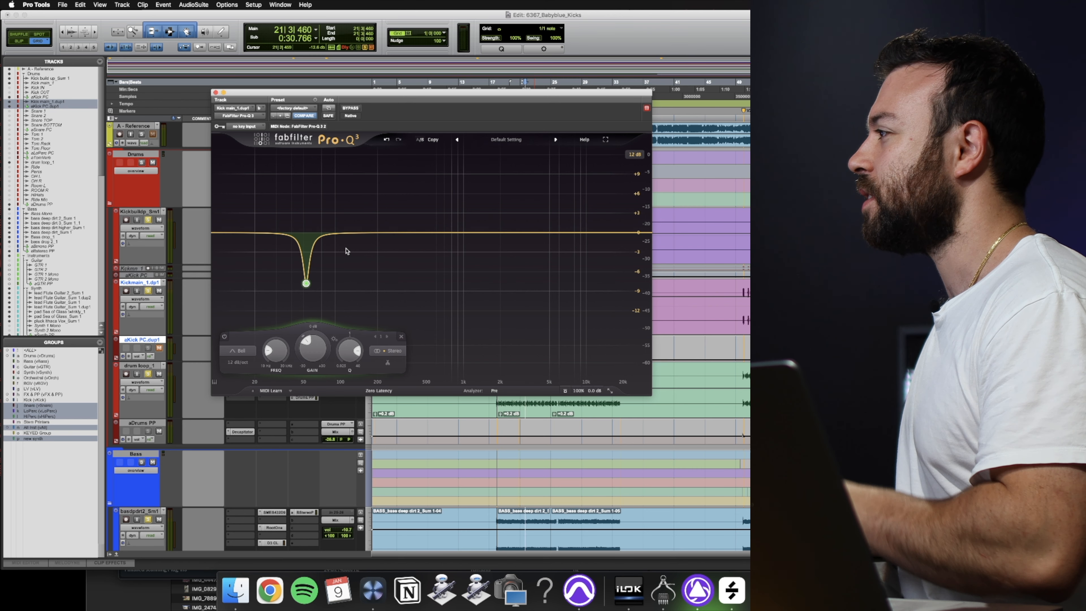
{"action": "left_click", "coordinate": [355, 228]}
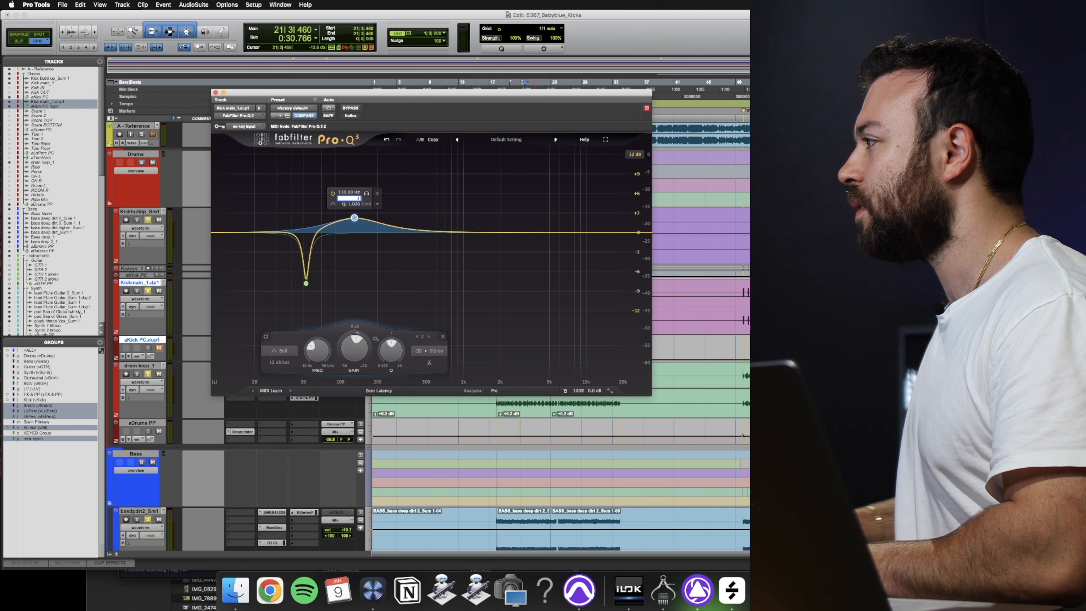
{"action": "left_click_drag", "start_coordinate": [353, 218], "coordinate": [353, 213]}
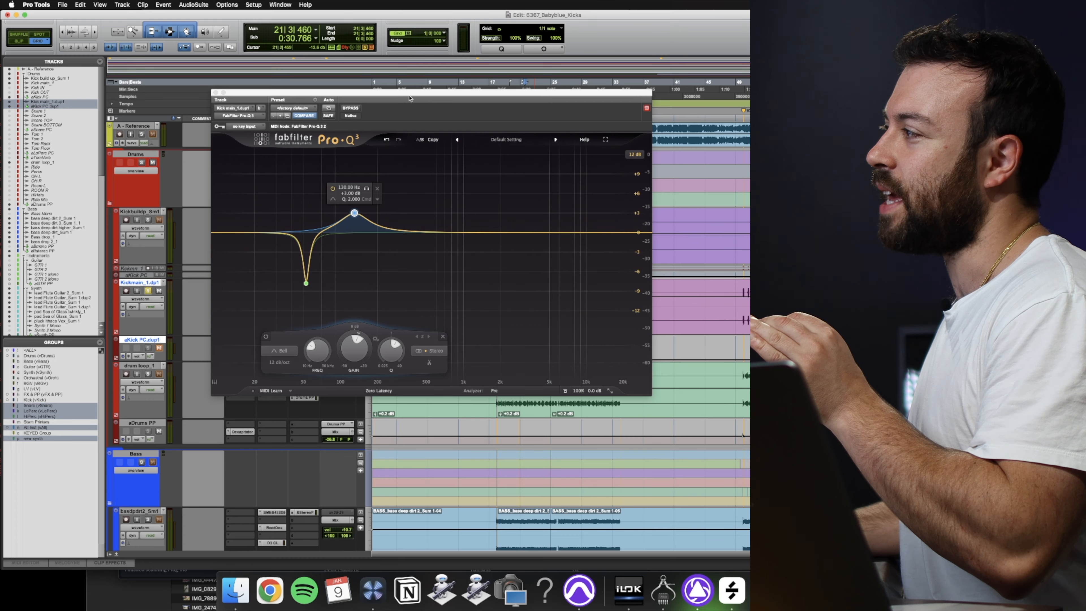
{"action": "left_click_drag", "start_coordinate": [408, 98], "coordinate": [294, 188]}
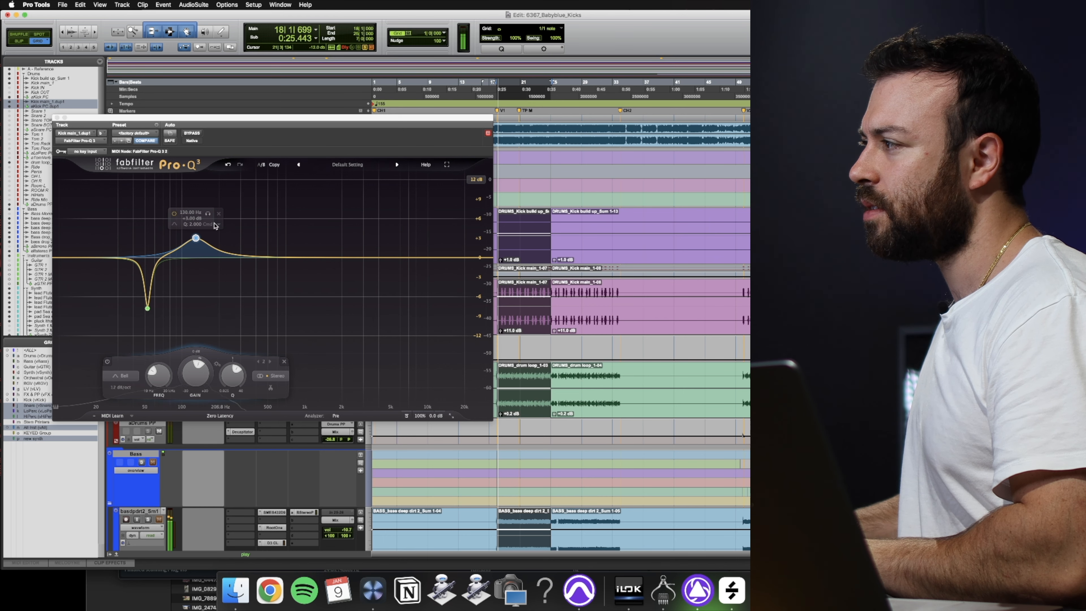
- Strip the Pro-Q 3 down to a single 12 dB/oct low-cut band near 12 Hz
{"action": "left_click", "coordinate": [193, 133]}
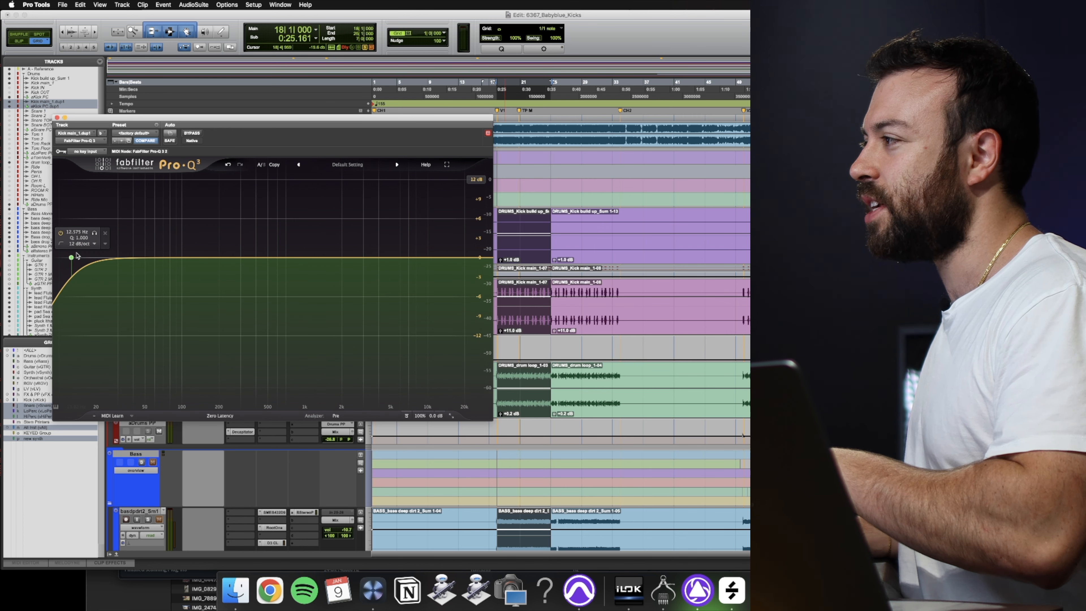
- Edit the low-cut band's frequency value on the kick's Pro-Q 3
{"action": "left_click", "coordinate": [72, 258]}
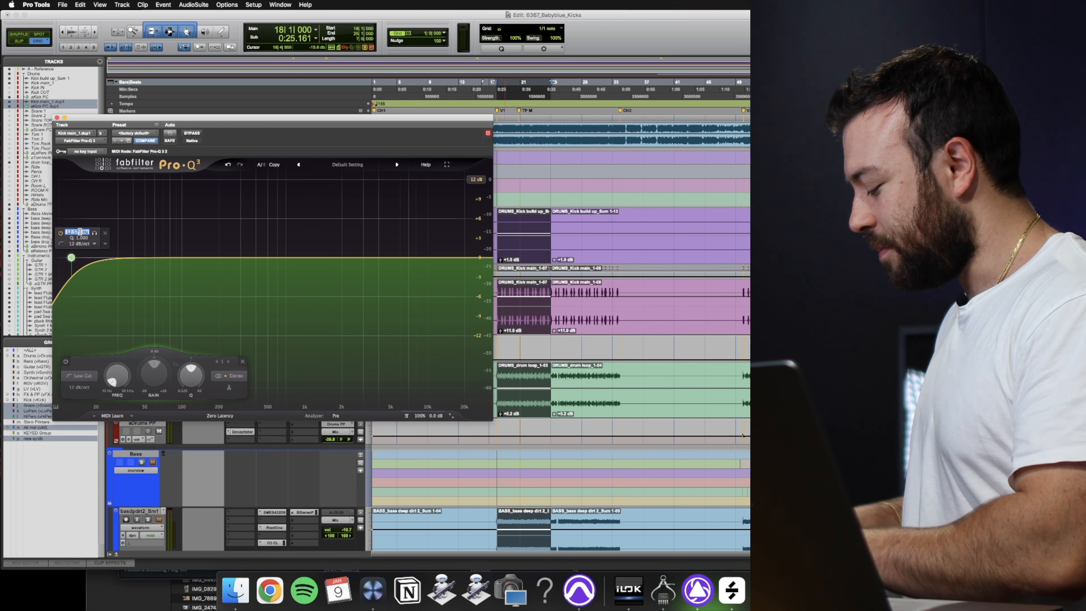
{"action": "left_click_drag", "start_coordinate": [71, 257], "coordinate": [110, 257]}
{"action": "type", "text": "ssl"}
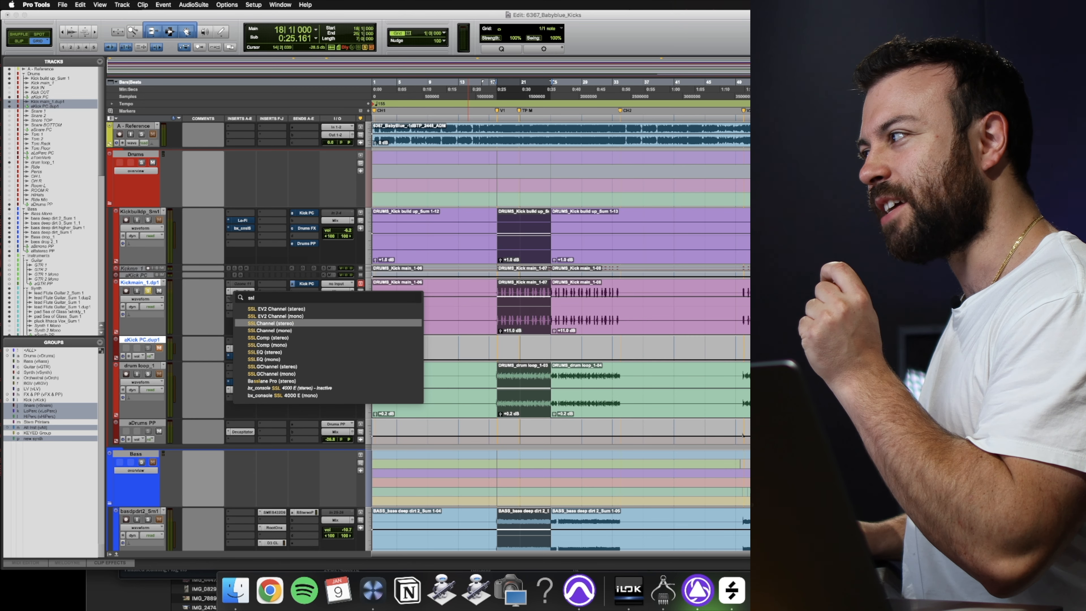
- Load SSL Channel on Kick main, then swap it for bx_console SSL 4000 E (stereo)
{"action": "left_click", "coordinate": [267, 323]}
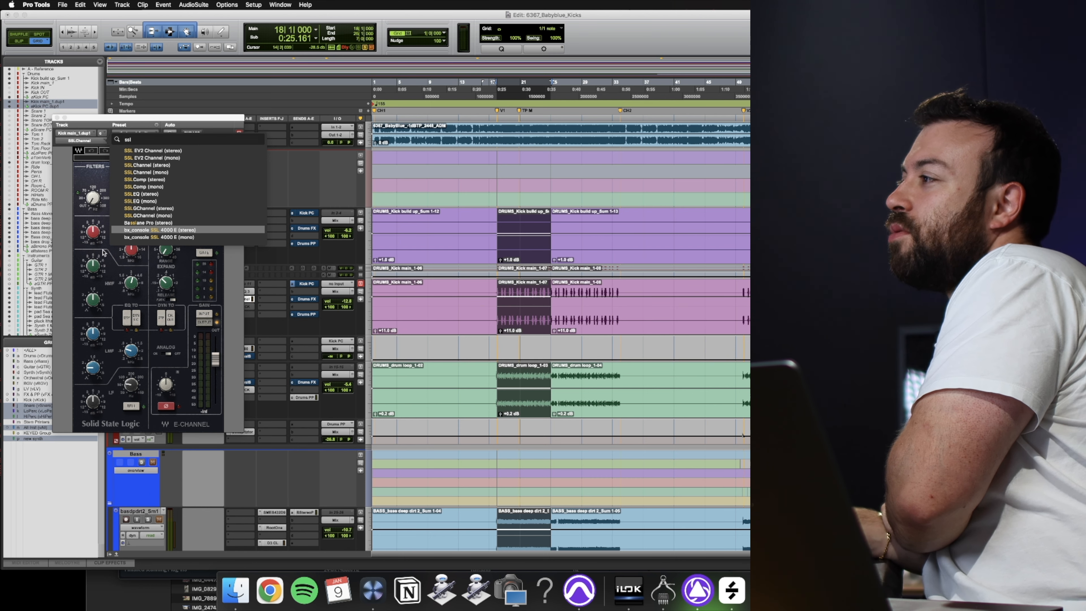
{"action": "left_click", "coordinate": [149, 229]}
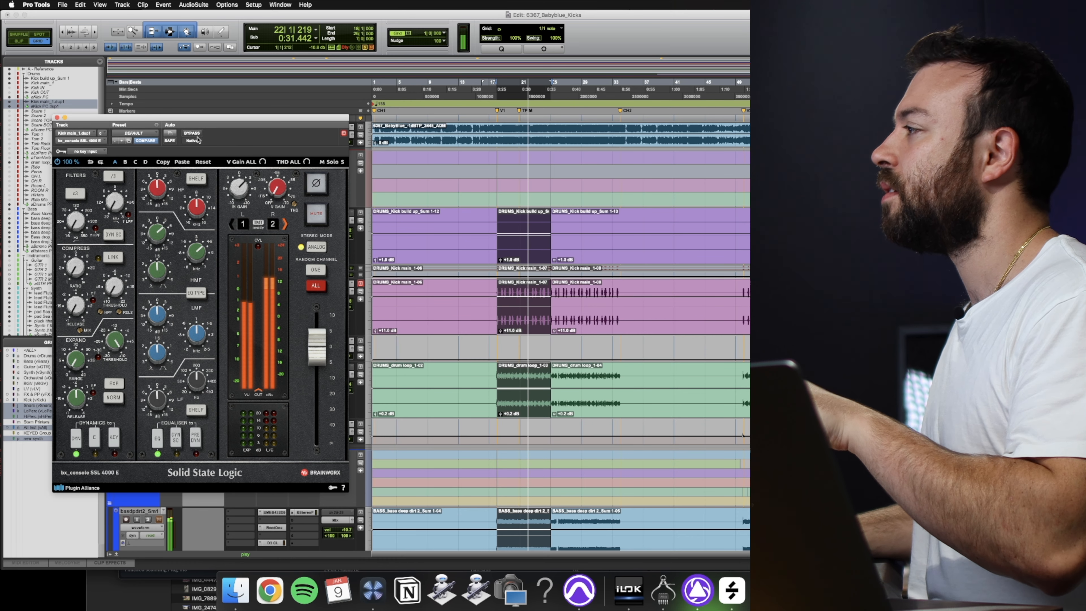
- Insert FabFilter Pro-MB on Kick main above the bx_console channel strip
{"action": "left_click", "coordinate": [193, 133]}
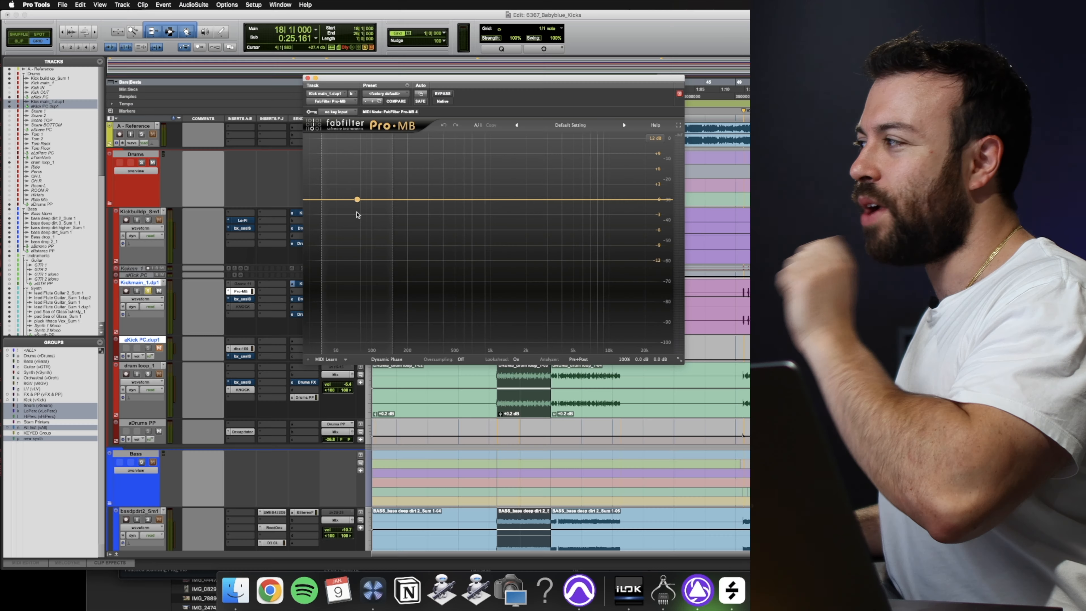
- Create a low-frequency band in Pro-MB and set its compression on the kick's low end
{"action": "left_click_drag", "start_coordinate": [358, 200], "coordinate": [339, 200]}
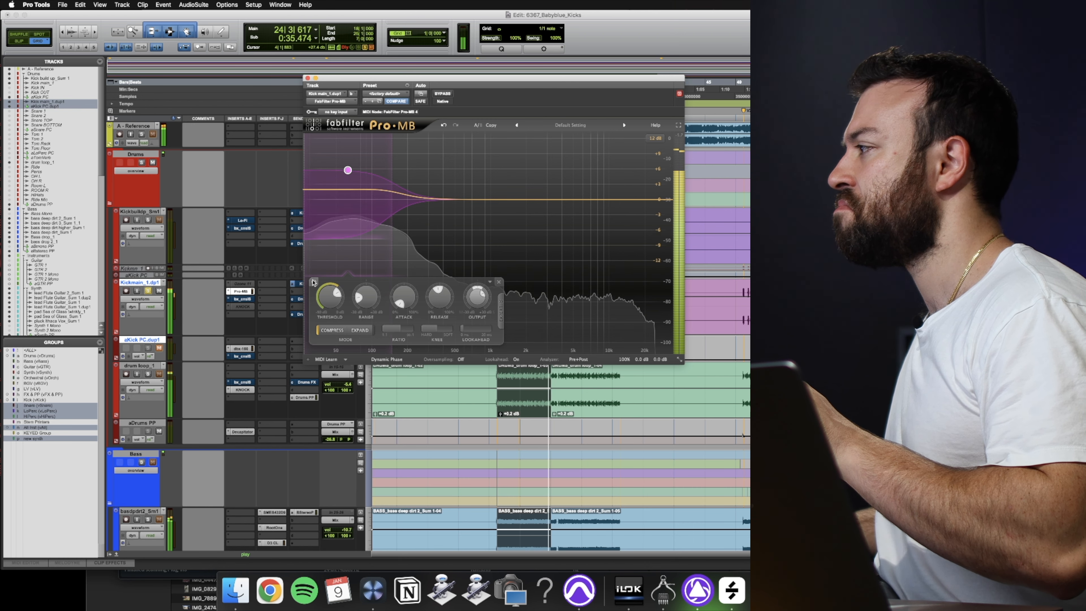
{"action": "left_click_drag", "start_coordinate": [366, 293], "coordinate": [366, 298]}
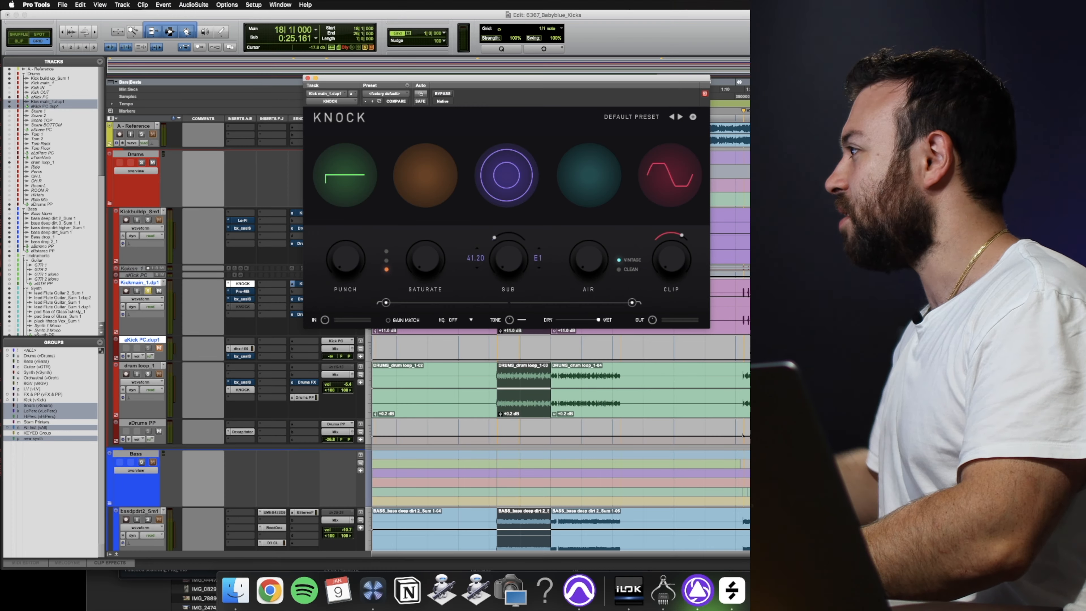
- Isolate KNOCK's Punch section, raise the Punch amount and adjust another KNOCK setting
{"action": "left_click", "coordinate": [396, 101]}
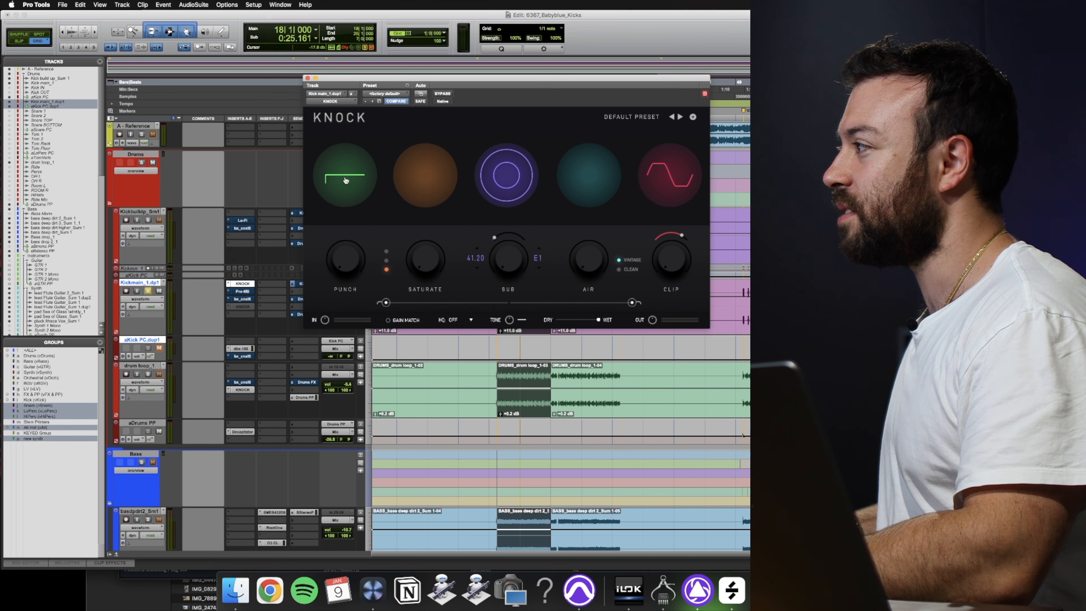
{"action": "left_click_drag", "start_coordinate": [345, 262], "coordinate": [345, 243]}
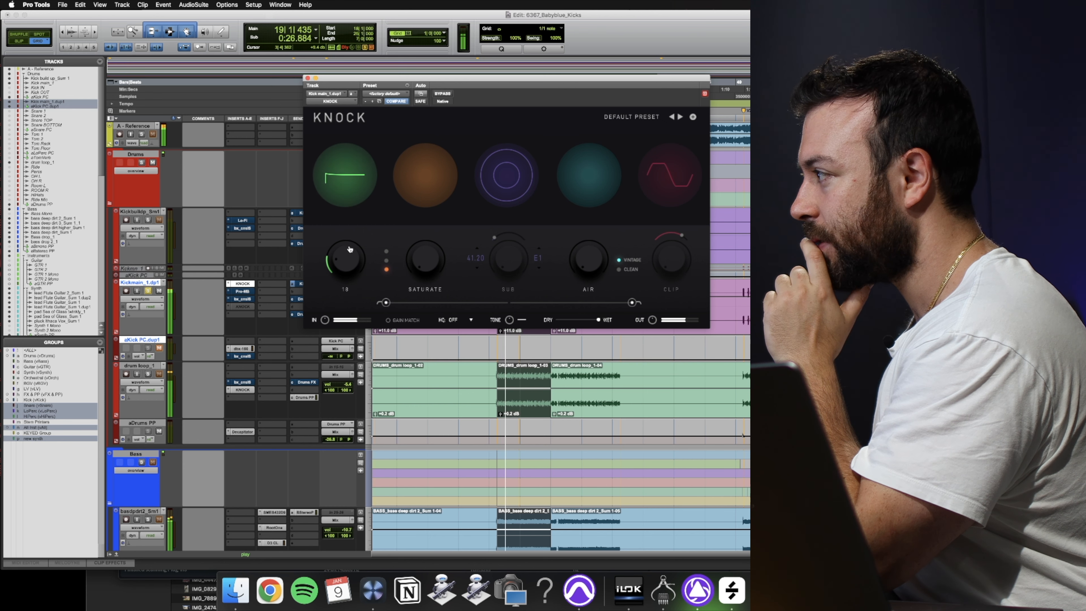
{"action": "left_click_drag", "start_coordinate": [344, 262], "coordinate": [350, 246]}
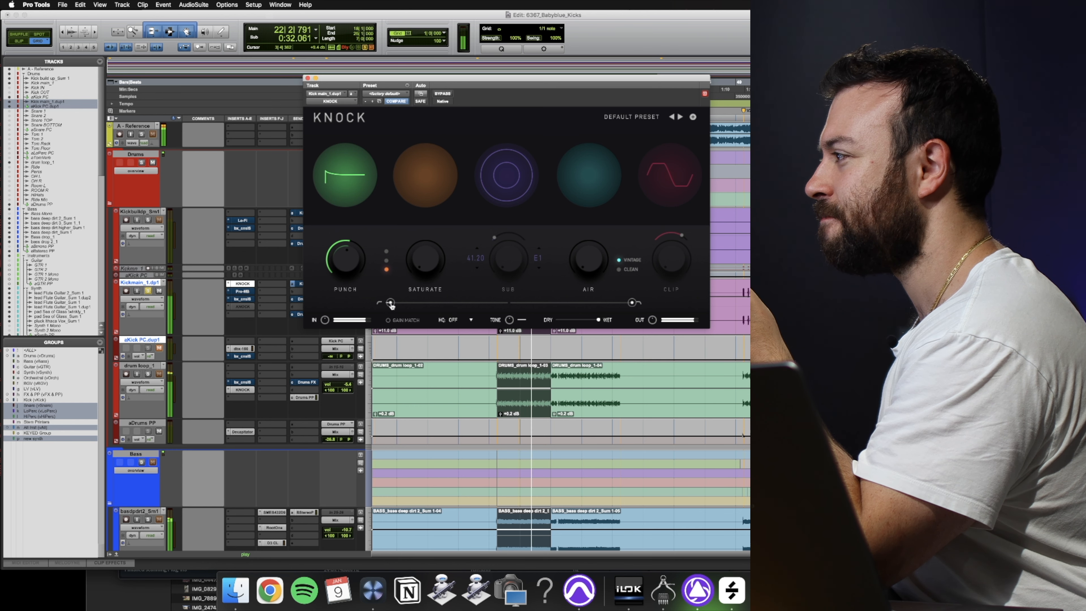
{"action": "left_click_drag", "start_coordinate": [390, 302], "coordinate": [414, 303]}
{"action": "type", "text": "76"}
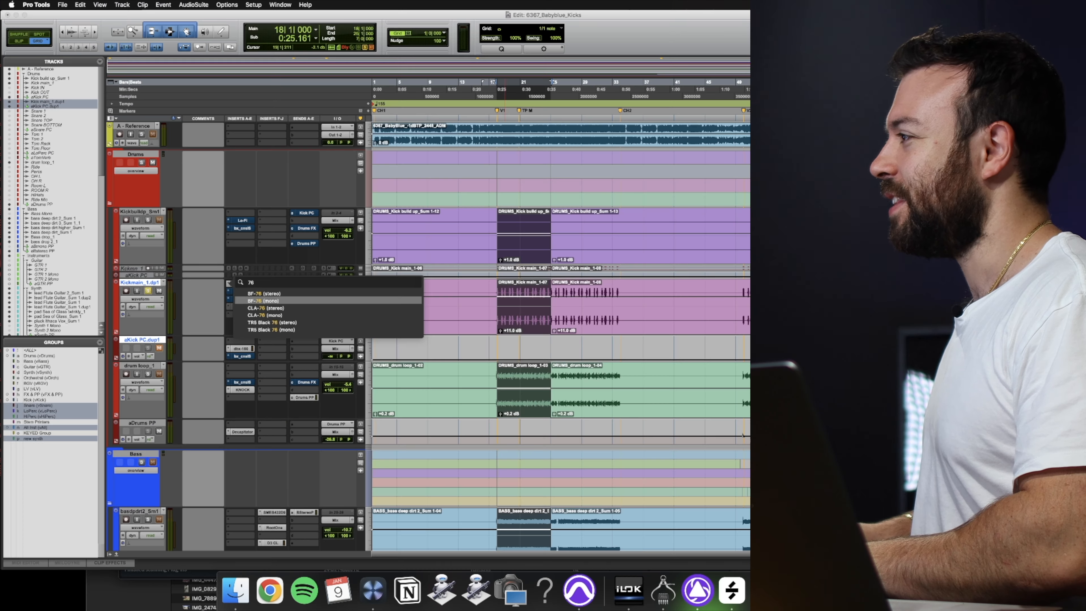
- Insert CLA-76 (mono) on the kick, set its attack timing and ratio, then close its window
{"action": "left_click", "coordinate": [261, 315]}
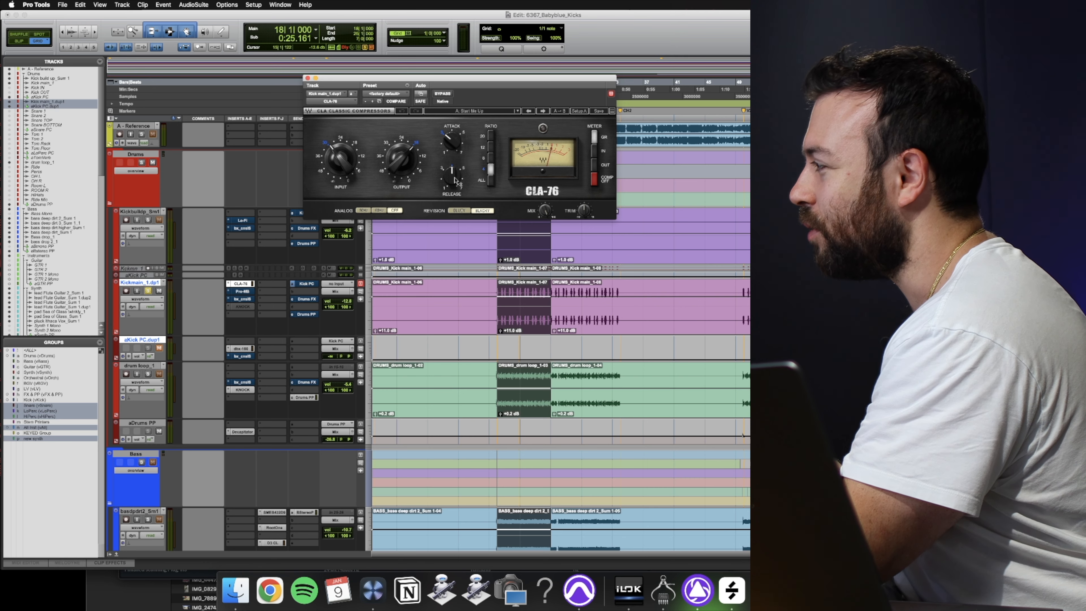
{"action": "left_click_drag", "start_coordinate": [450, 166], "coordinate": [454, 173]}
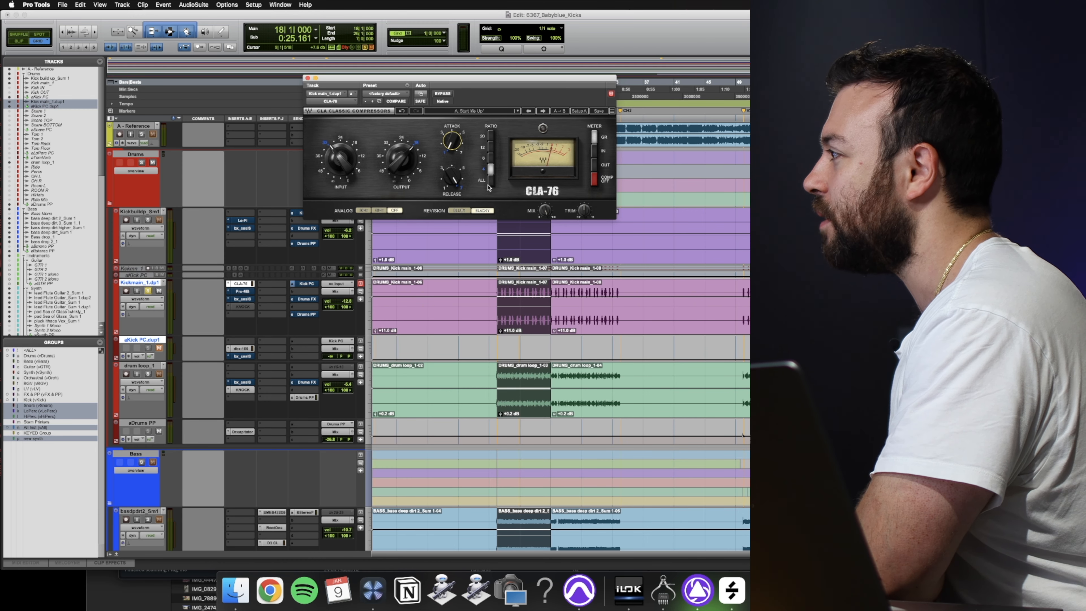
{"action": "left_click", "coordinate": [457, 210]}
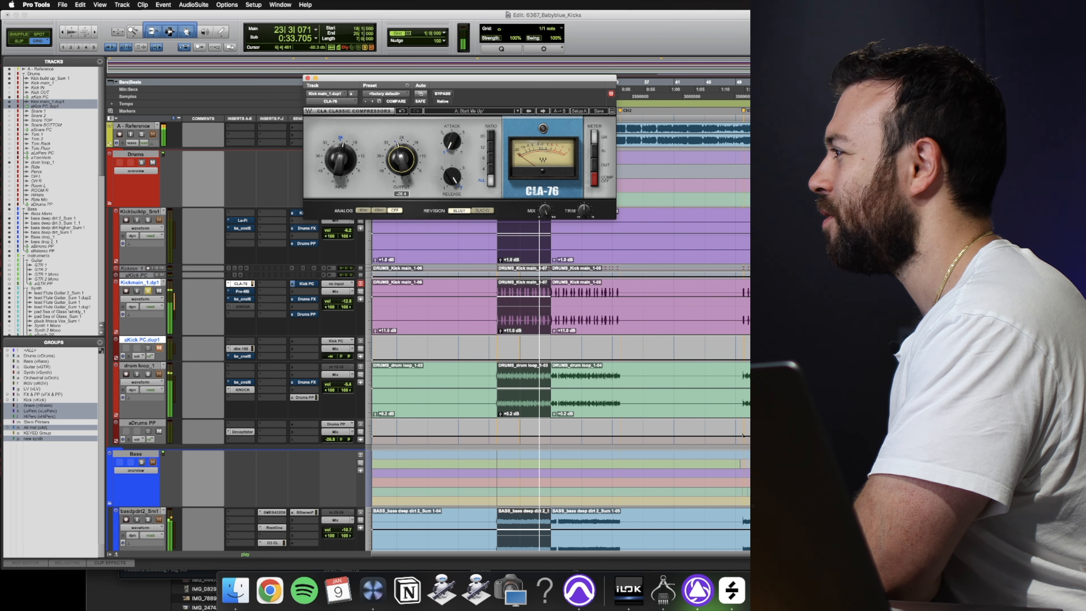
{"action": "left_click", "coordinate": [442, 93]}
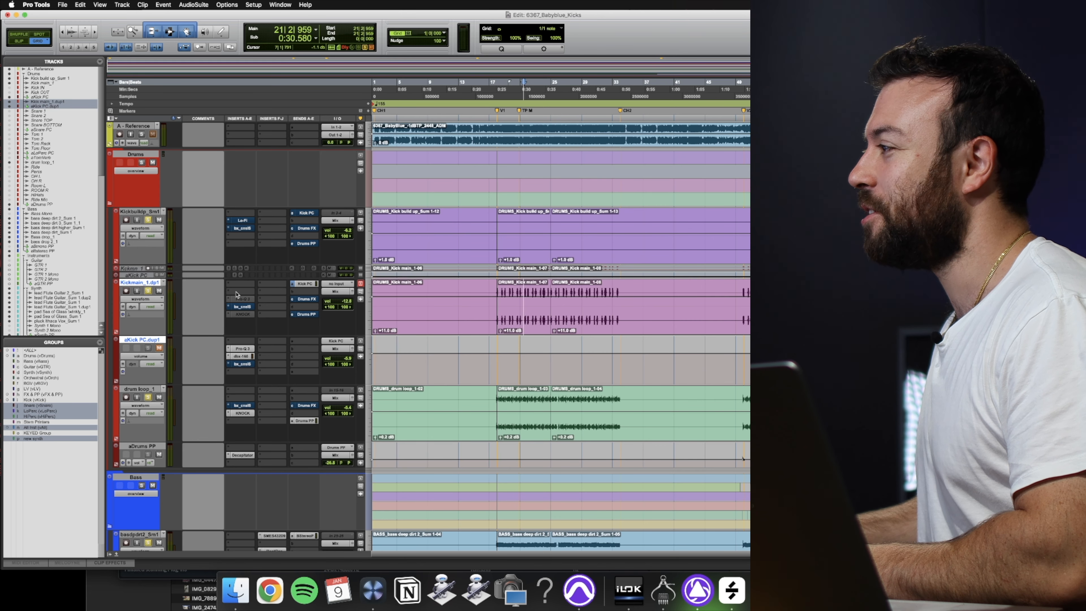
- Search 'trim' and insert the Trim (mono) plugin on the kick
{"action": "type", "text": "trim"}
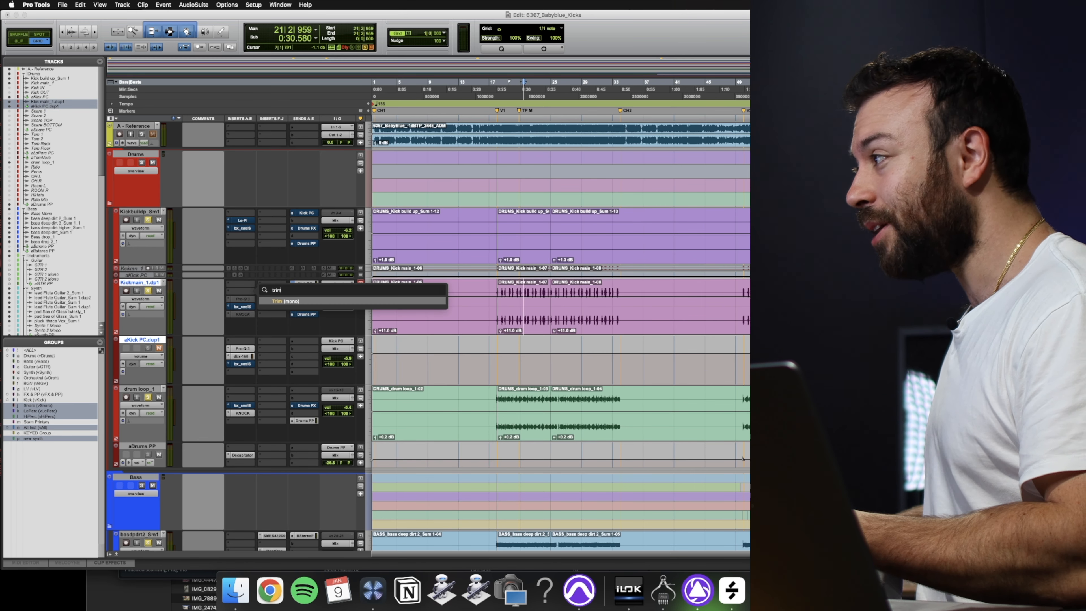
{"action": "left_click", "coordinate": [288, 301]}
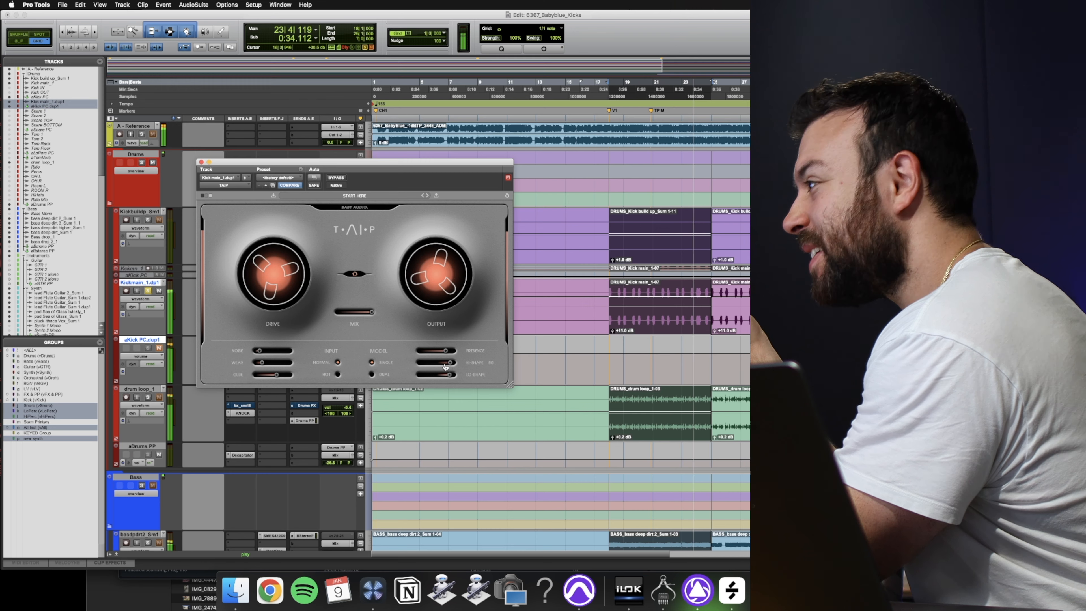
- Shape TAIP's tone and tape character amount on the kick during playback
{"action": "left_click_drag", "start_coordinate": [272, 274], "coordinate": [272, 291]}
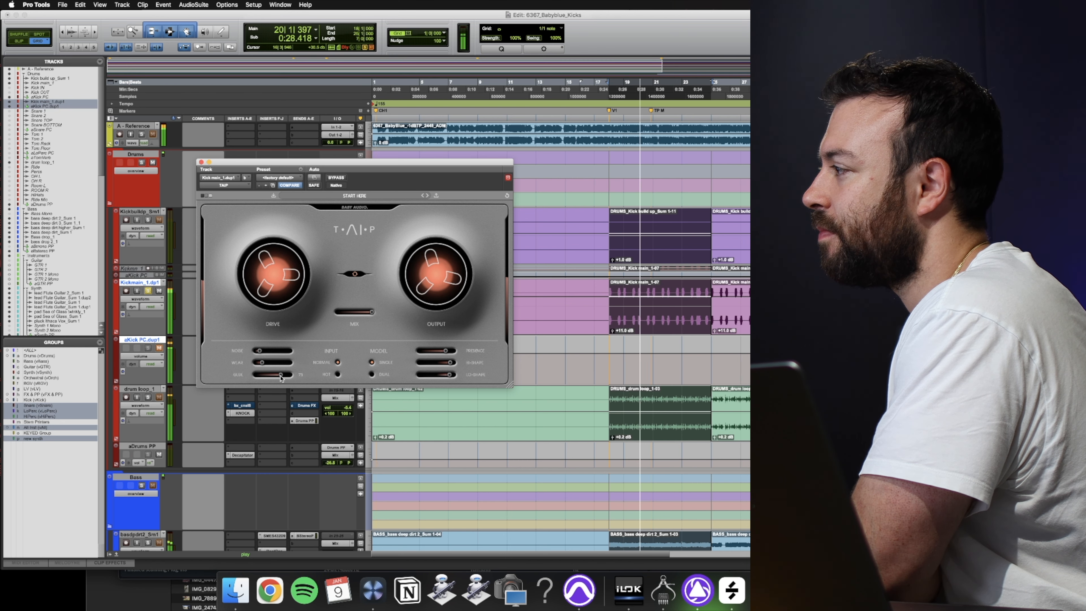
{"action": "left_click_drag", "start_coordinate": [272, 271], "coordinate": [287, 256]}
{"action": "type", "text": "stand"}
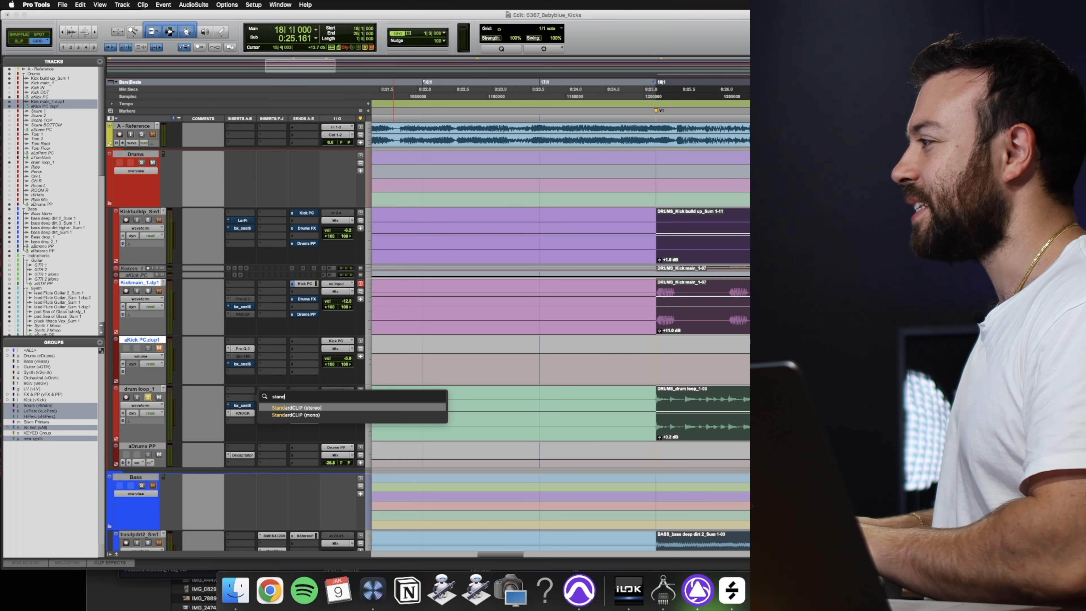
- Insert StandardCLIP (stereo) on the drum loop and clip it harder, around -11.6 dB
{"action": "left_click", "coordinate": [297, 407]}
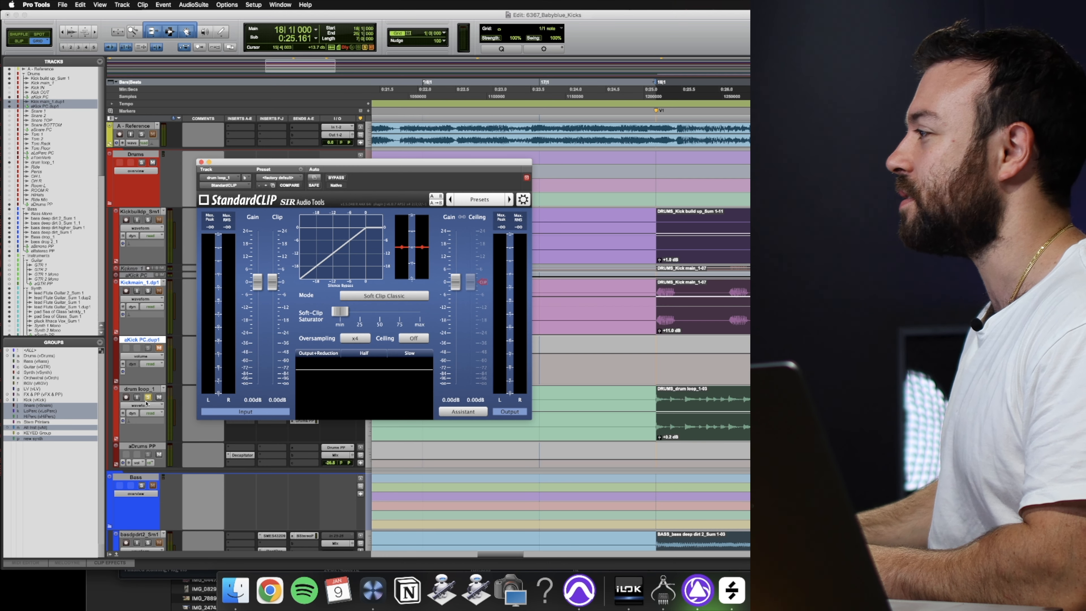
{"action": "mouse_move", "coordinate": [272, 283]}
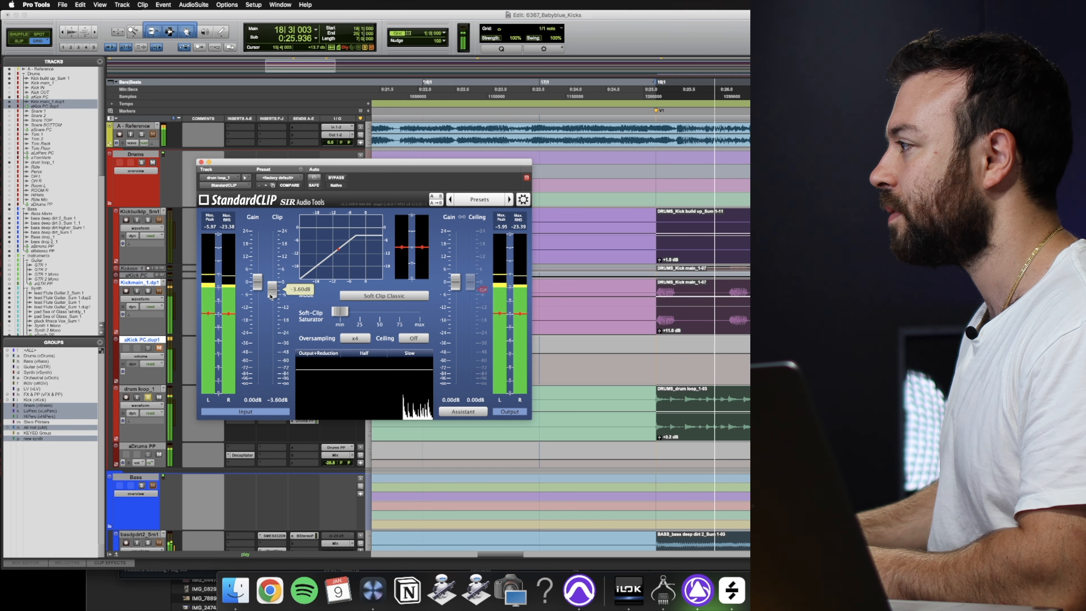
{"action": "left_click_drag", "start_coordinate": [257, 284], "coordinate": [257, 305]}
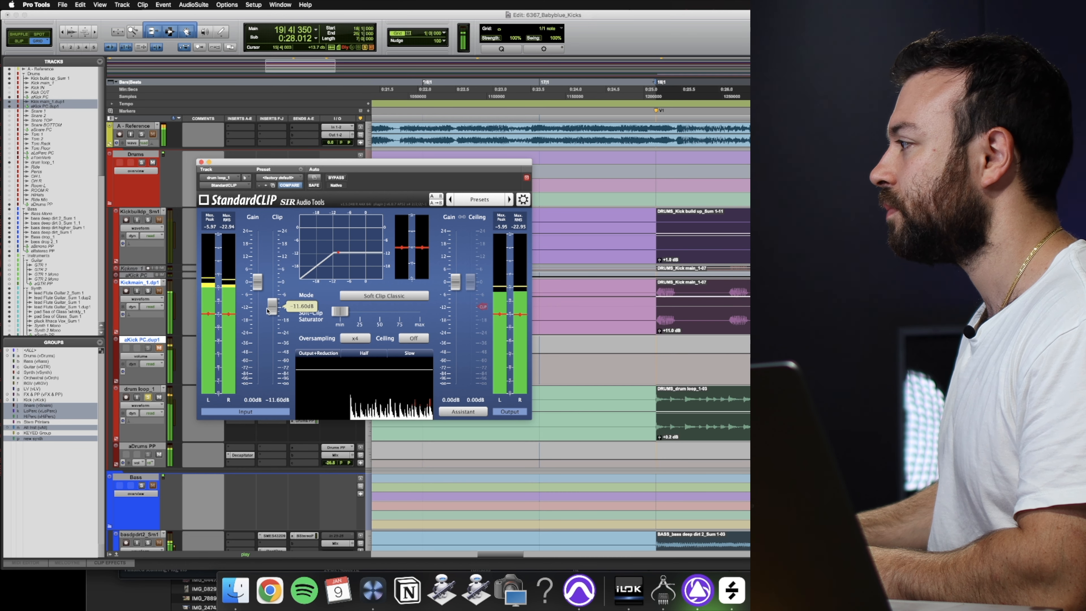
{"action": "left_click_drag", "start_coordinate": [457, 284], "coordinate": [454, 274]}
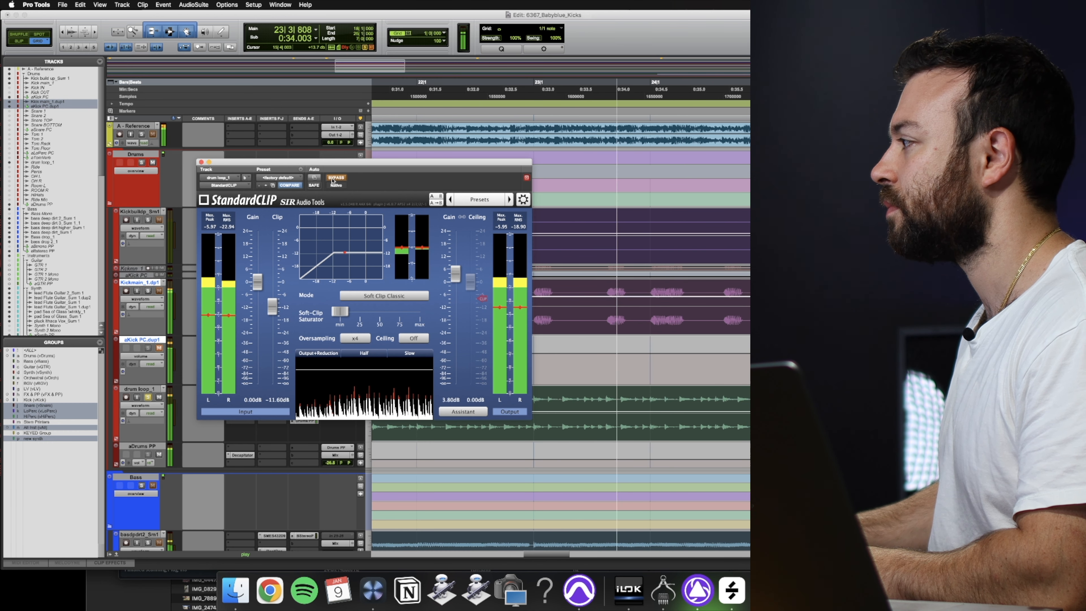
- Raise the clipper's output gain from 1.80 dB to 2.60 dB
{"action": "left_click", "coordinate": [334, 178]}
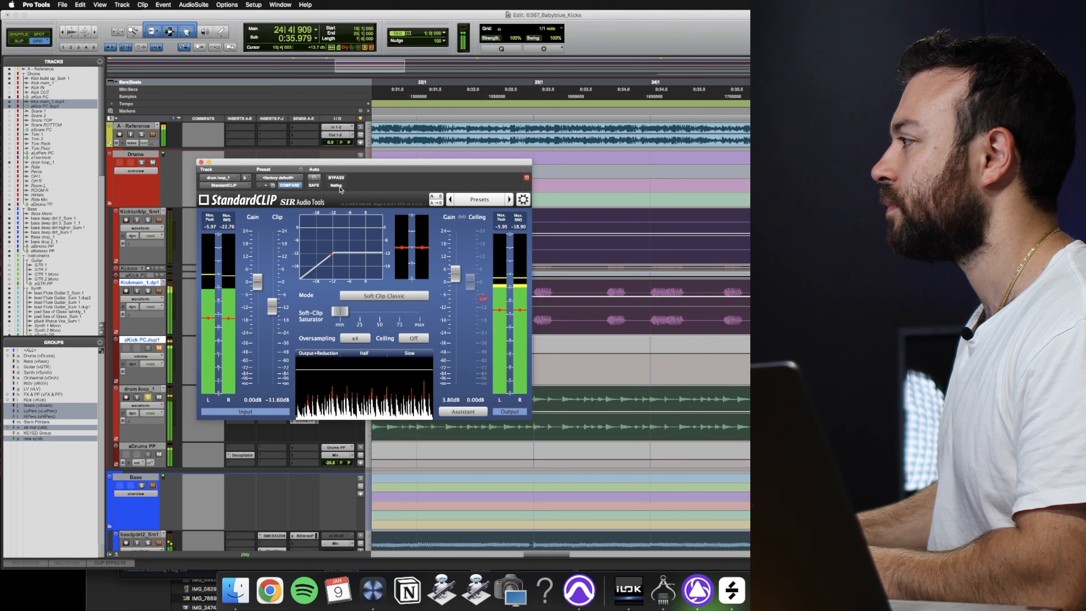
{"action": "left_click_drag", "start_coordinate": [454, 284], "coordinate": [453, 273]}
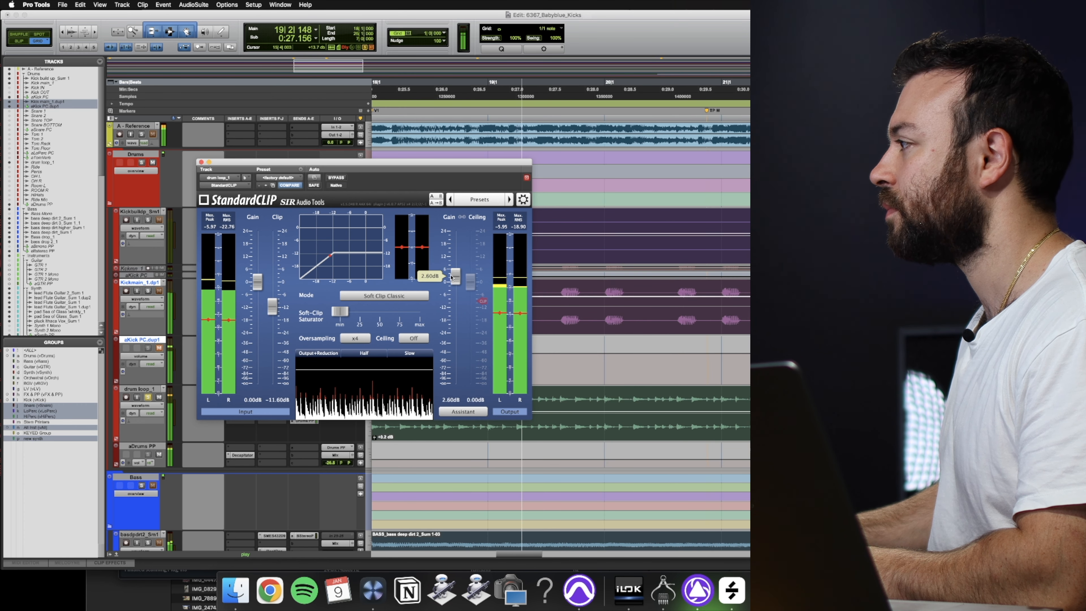
{"action": "left_click", "coordinate": [336, 178]}
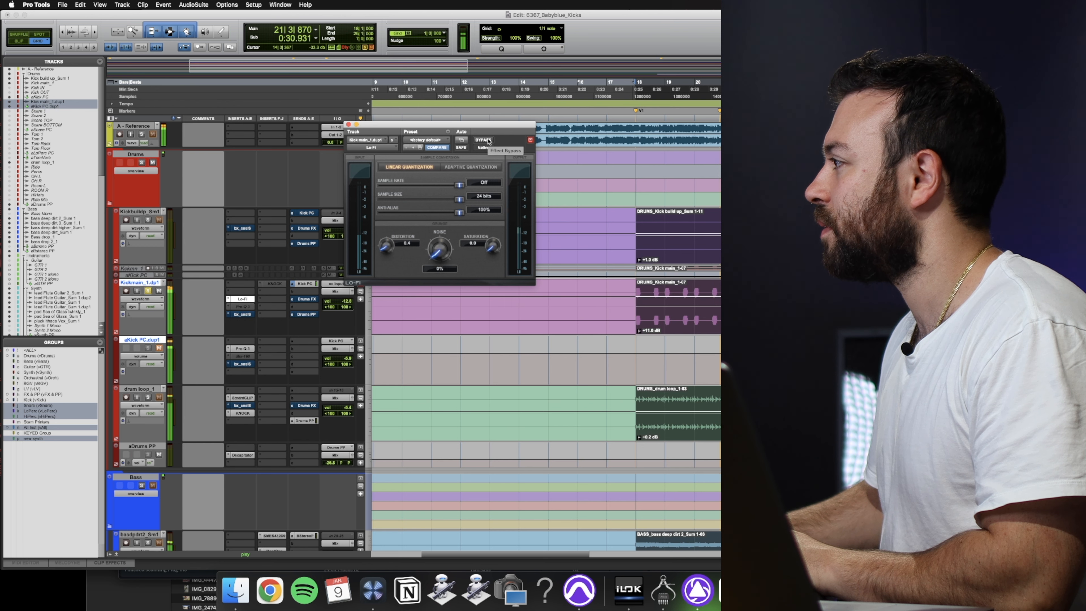
- Bypass the Lo-Fi effect to hear the kick dry, then bring it back in
{"action": "left_click", "coordinate": [482, 139]}
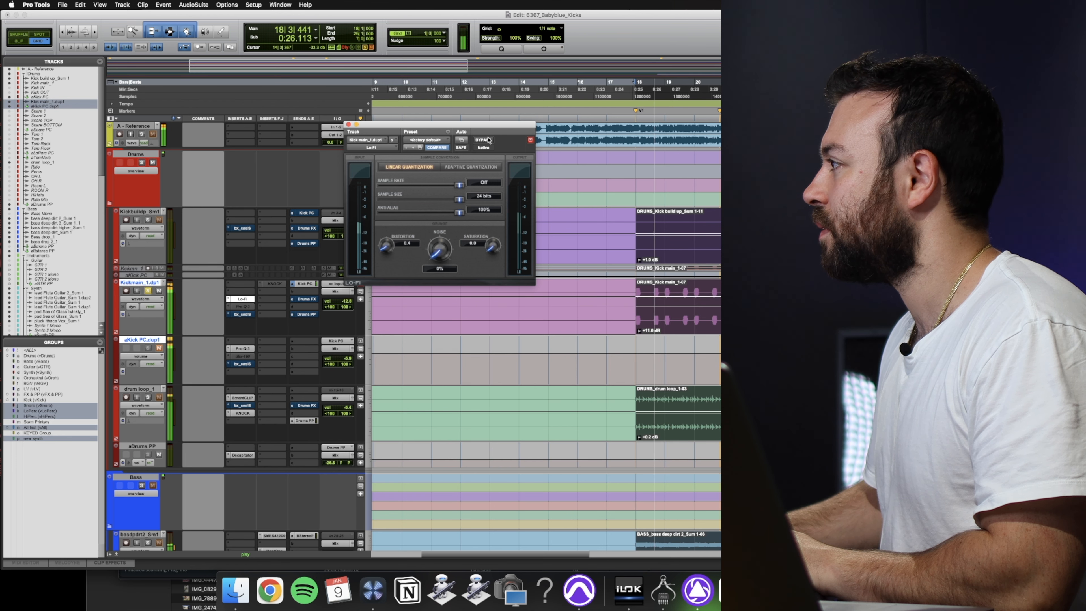
{"action": "left_click", "coordinate": [484, 140]}
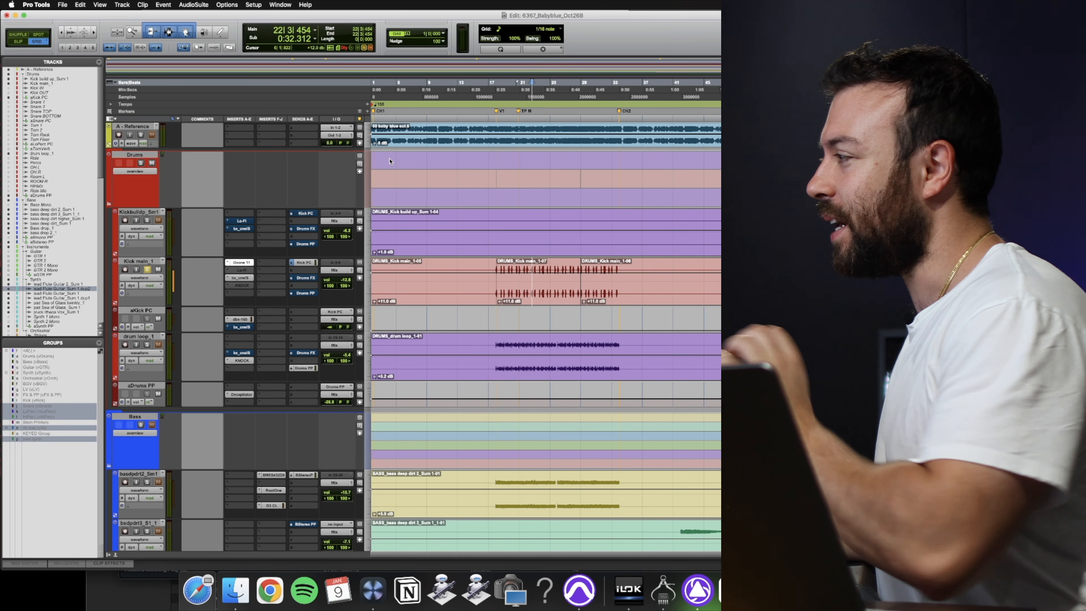
- Bring up the Ozone 11 insert window on the Kick main track
{"action": "left_click", "coordinate": [240, 261]}
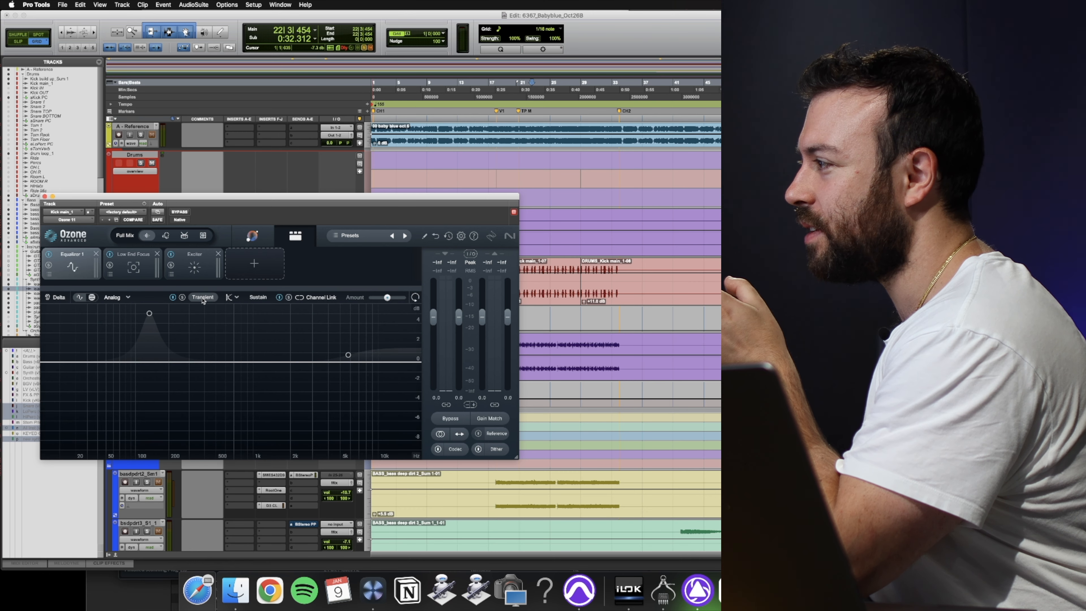
- Dip the kick's Equalizer 1 bell band around 48 Hz, then select Low End Focus
{"action": "left_click", "coordinate": [256, 296]}
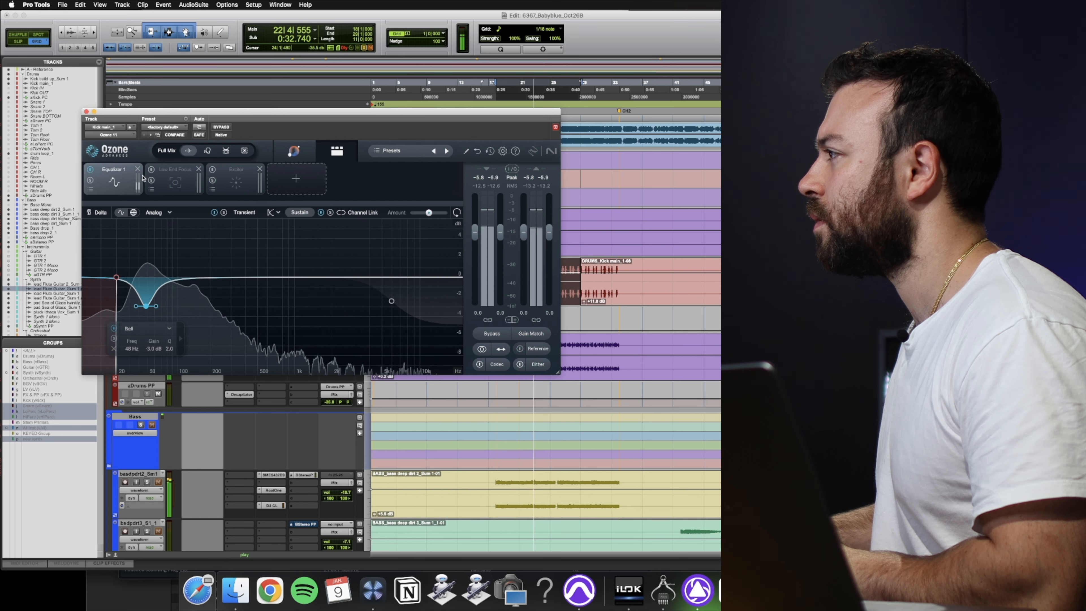
{"action": "left_click", "coordinate": [172, 170]}
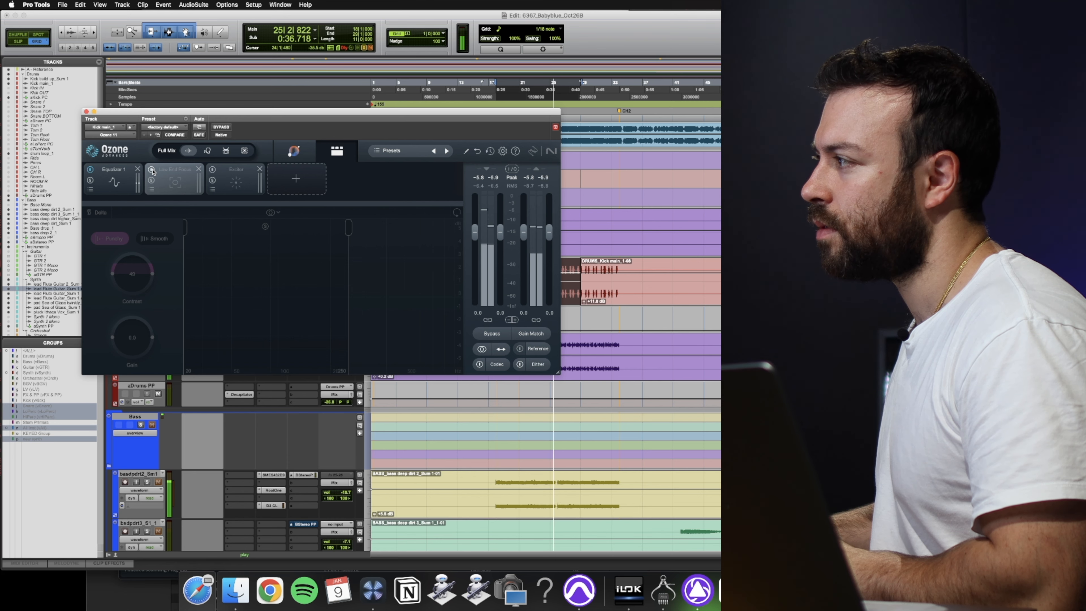
- Enable Low End Focus in Punchy mode, then select the Exciter module
{"action": "left_click", "coordinate": [174, 182]}
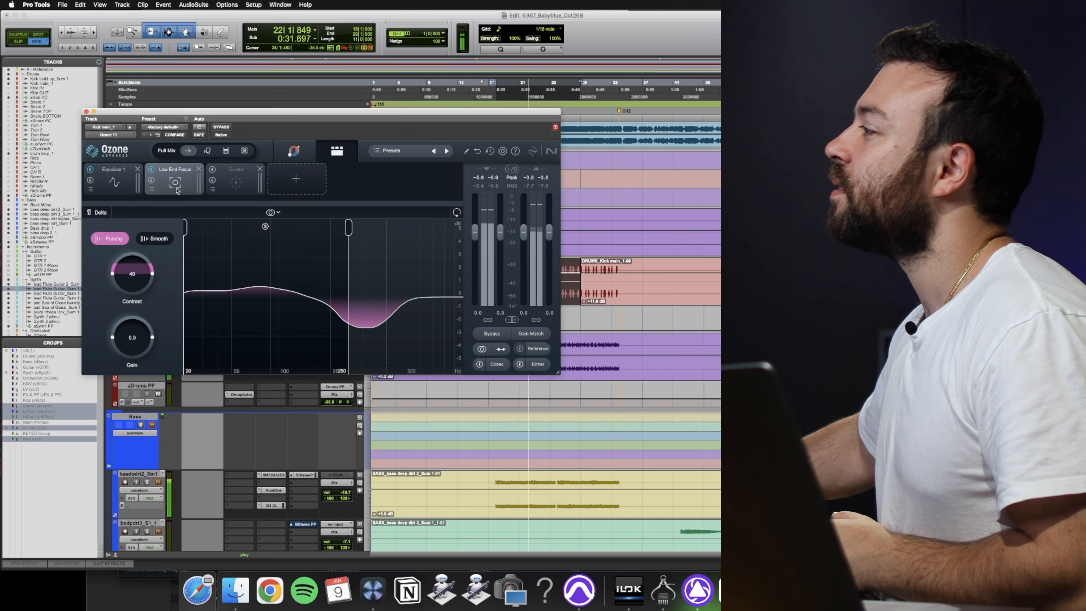
{"action": "left_click", "coordinate": [235, 170]}
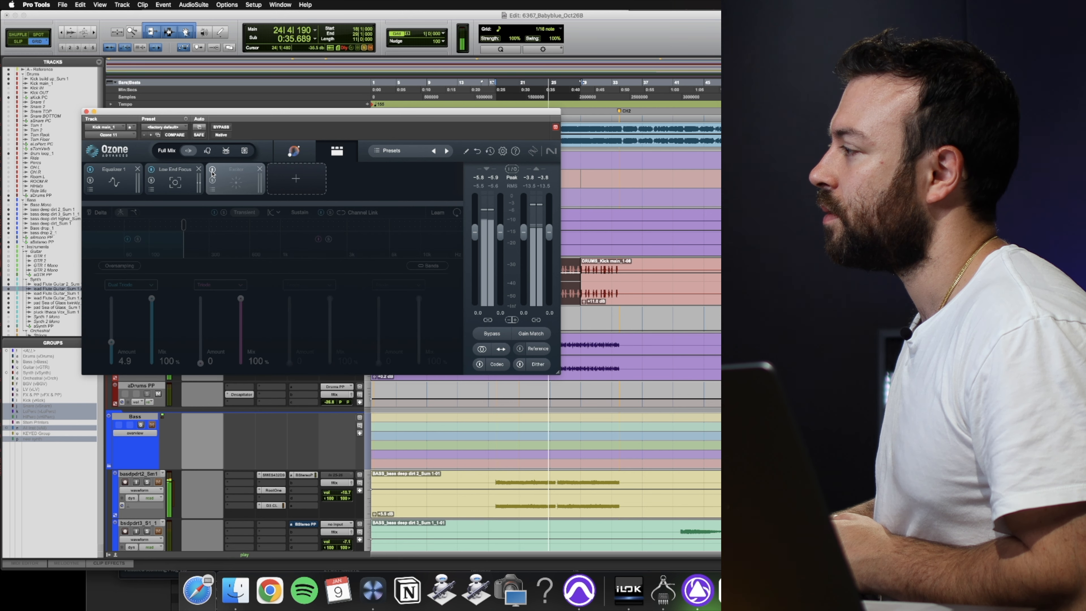
- Enable the Exciter (Dual Triode at 4.9), then bypass the whole Ozone chain to compare
{"action": "left_click", "coordinate": [235, 170]}
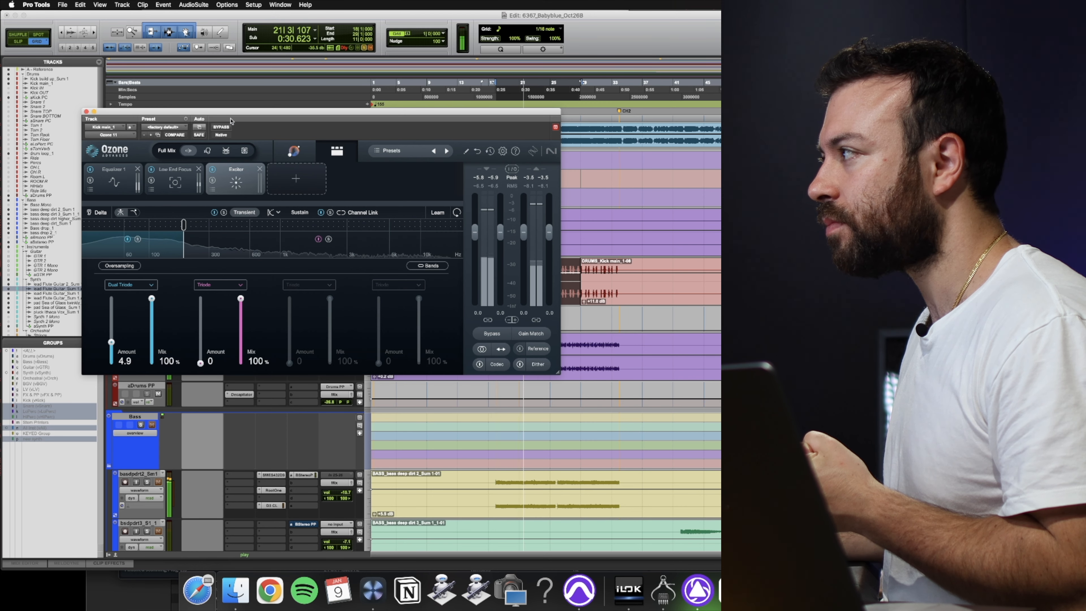
{"action": "left_click", "coordinate": [222, 128]}
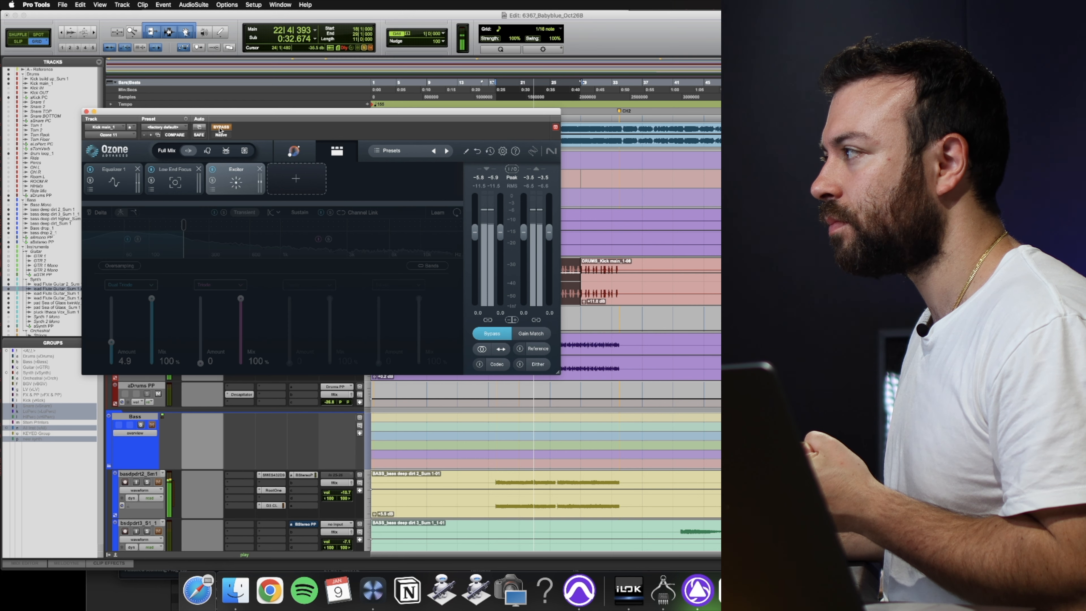